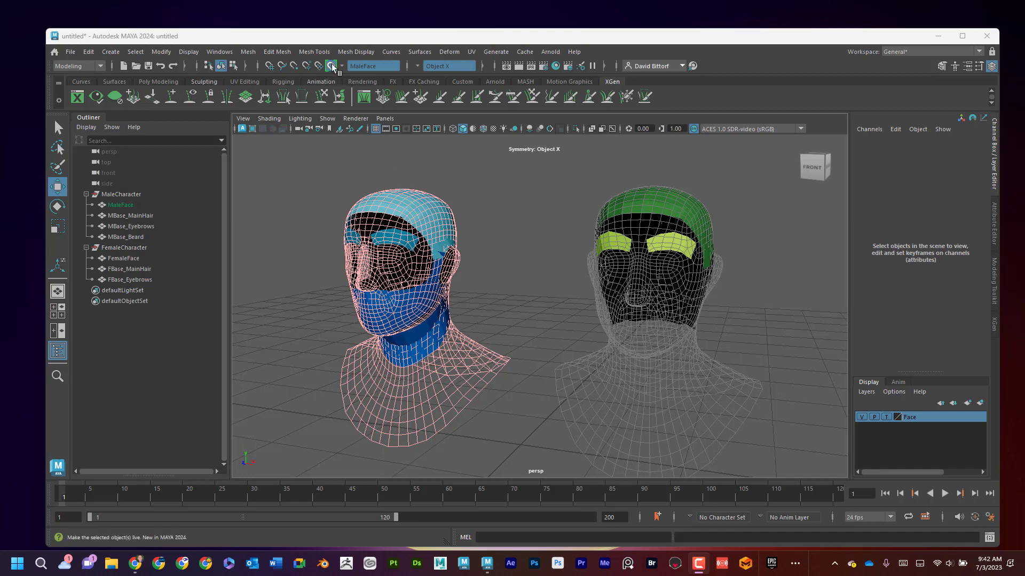
# Toggle off Make Live so the male face mesh is no longer a live surface.
pyautogui.click(329, 65)
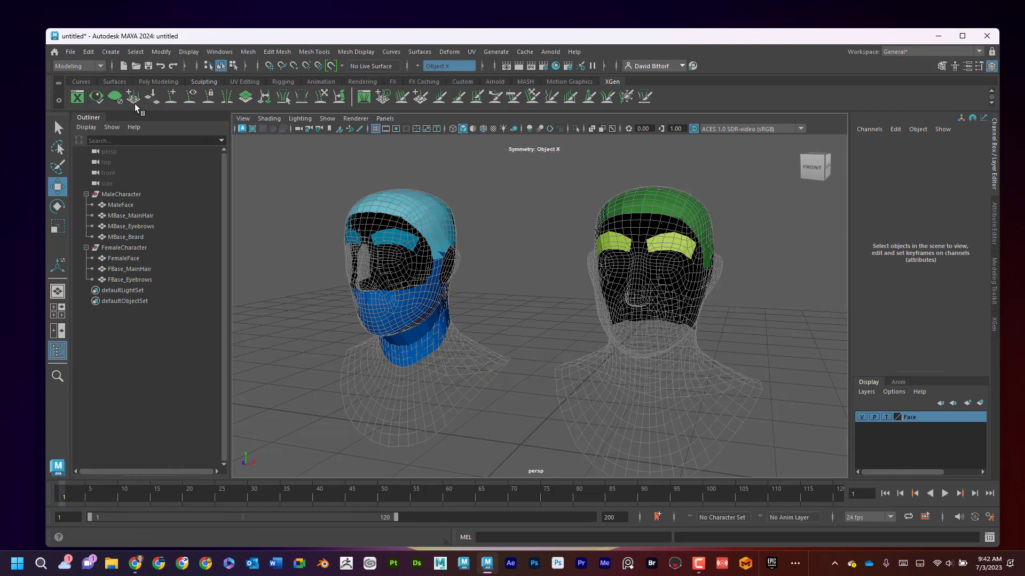
pyautogui.moveTo(46, 43)
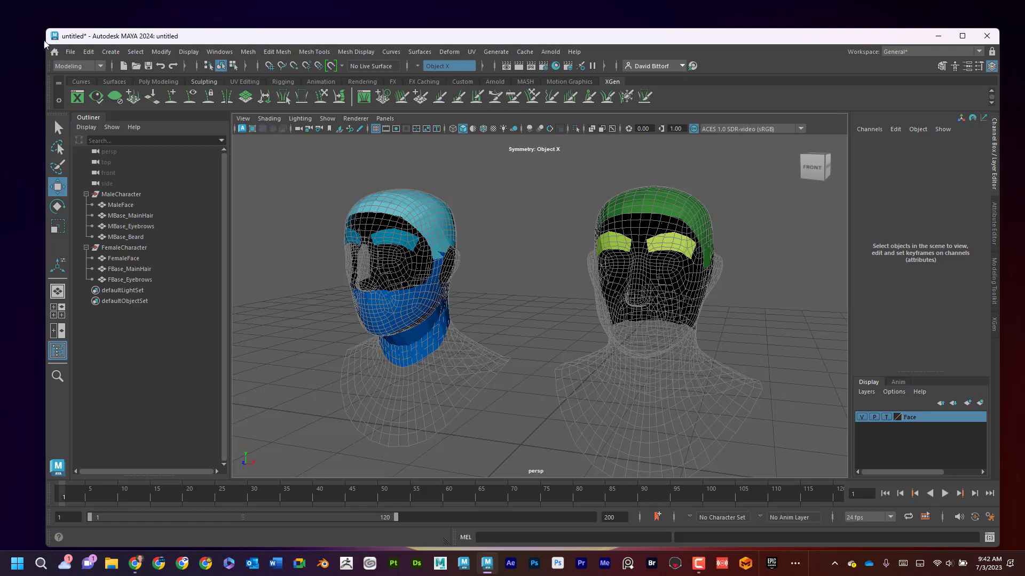
# Create a new project named xGenExample on the Desktop from the Project Window.
pyautogui.click(69, 51)
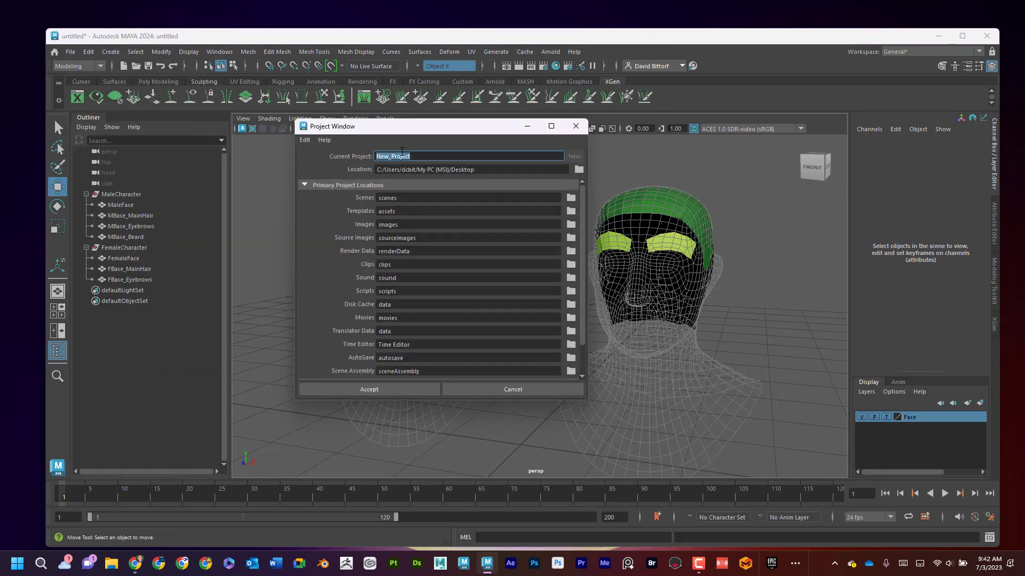
pyautogui.write('xGenExample')
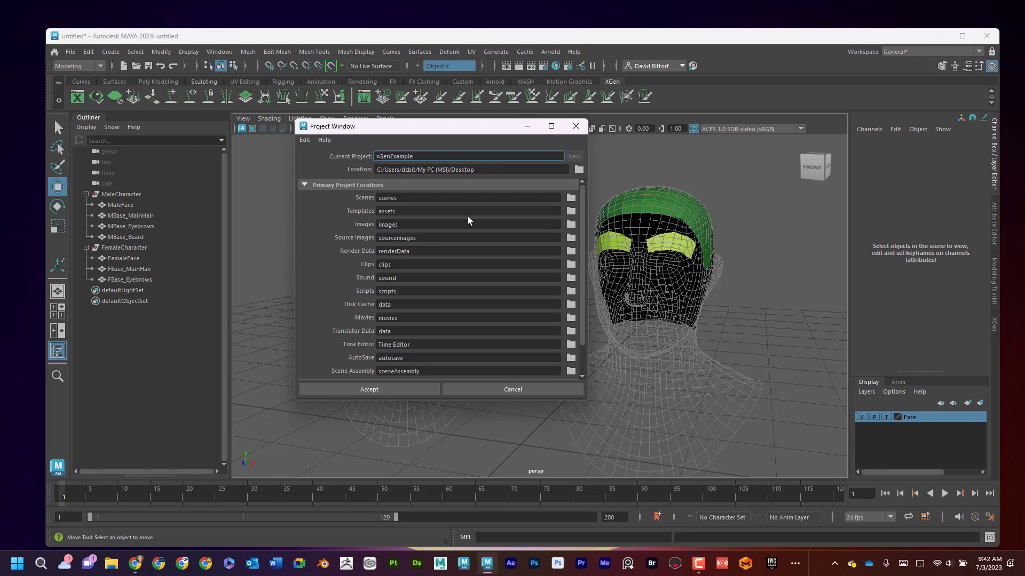
pyautogui.click(368, 389)
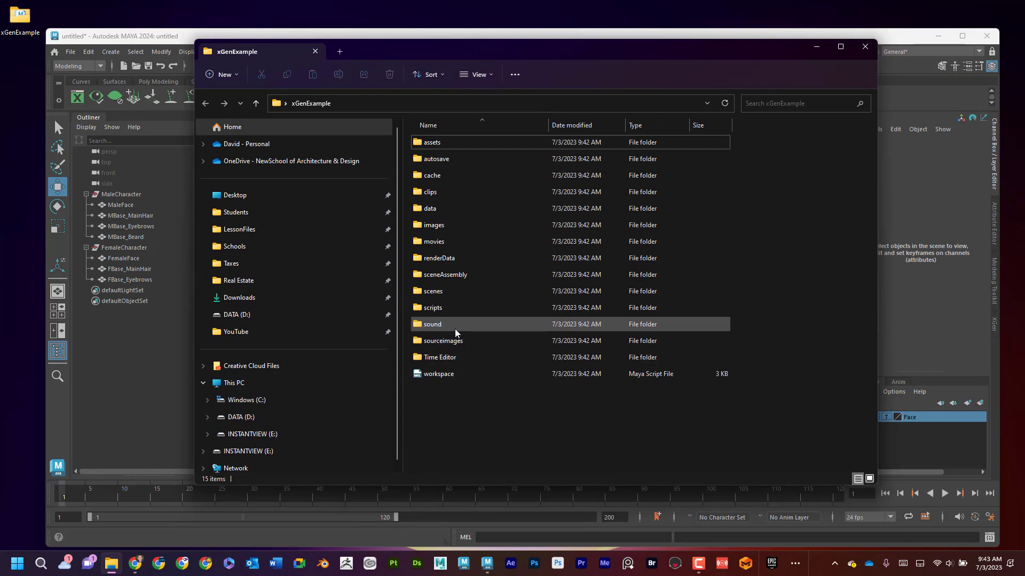
pyautogui.click(439, 357)
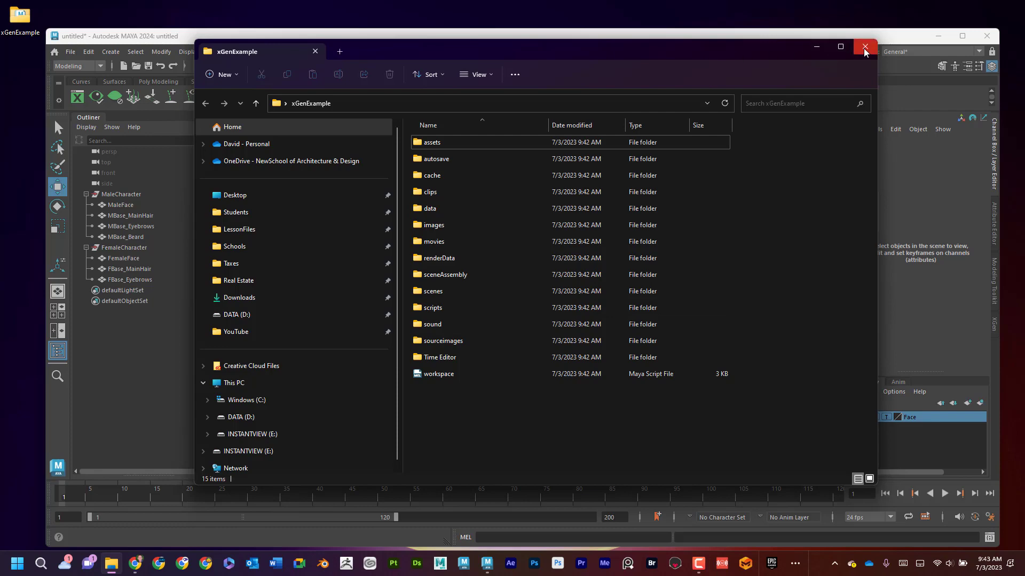
pyautogui.click(864, 47)
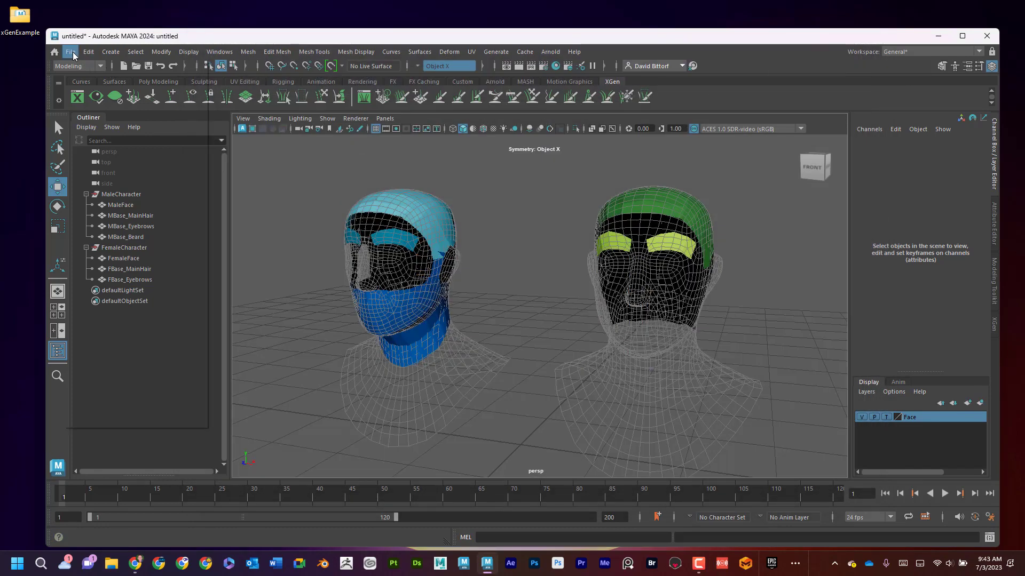
# Save the scene as xGenPractice_001 and confirm it in the scenes folder in Explorer.
pyautogui.click(69, 52)
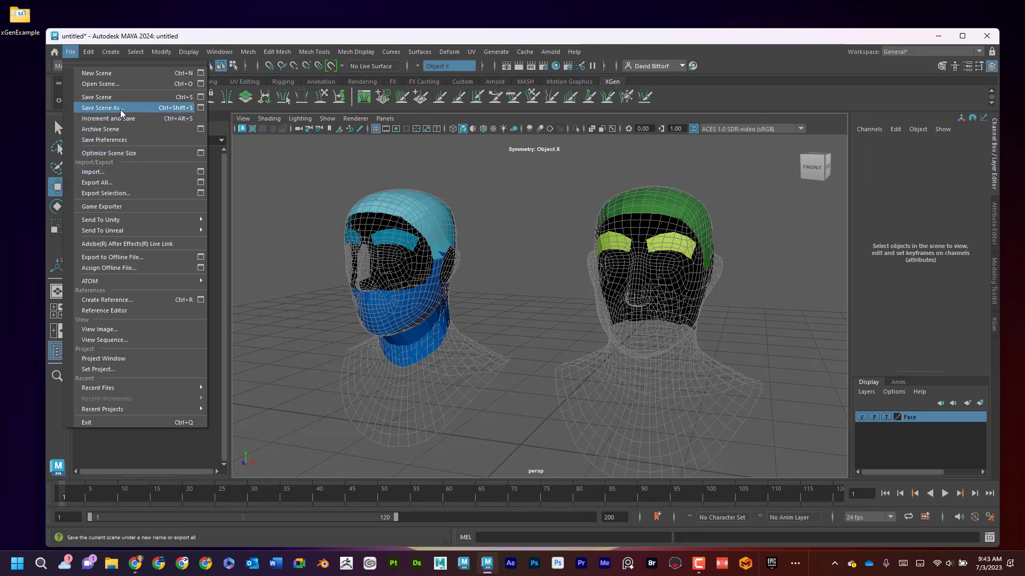
pyautogui.click(101, 108)
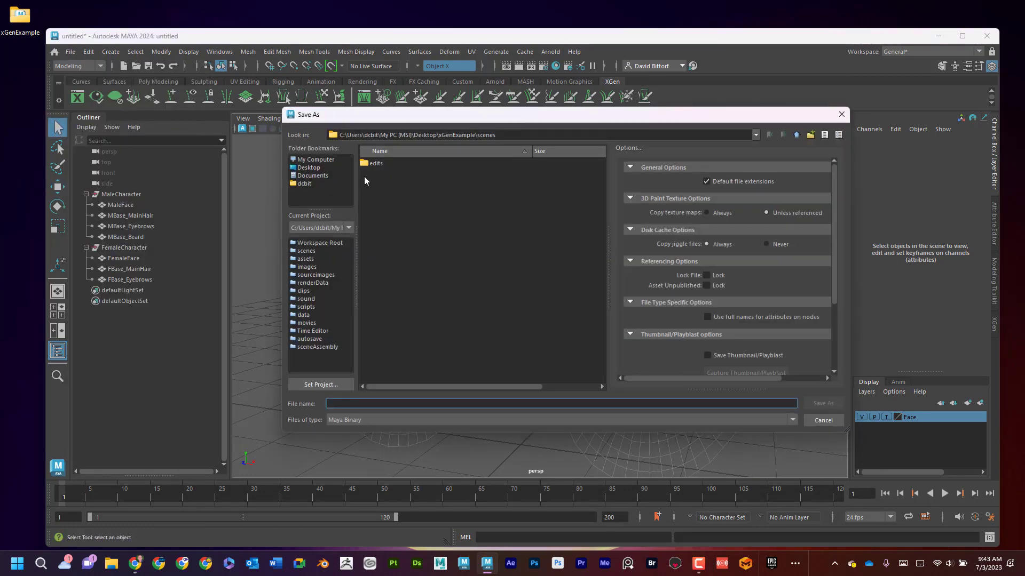
pyautogui.write('xGenPractice_')
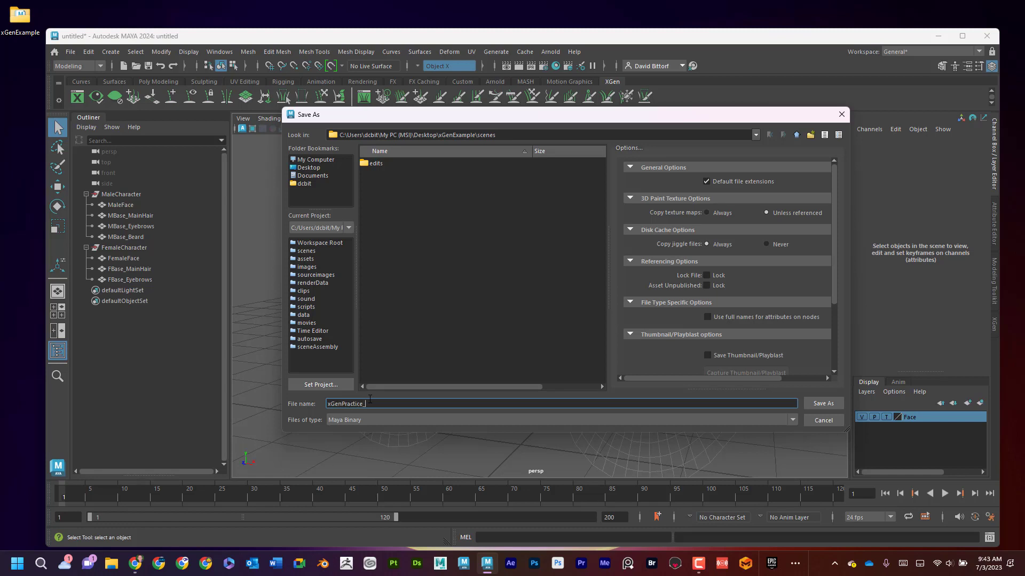
pyautogui.write('001')
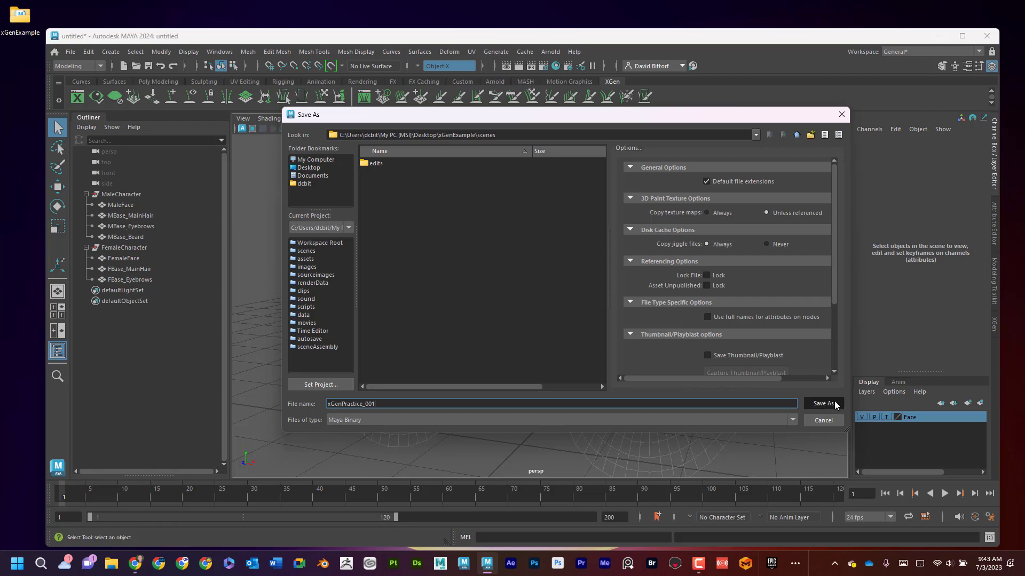
pyautogui.click(823, 404)
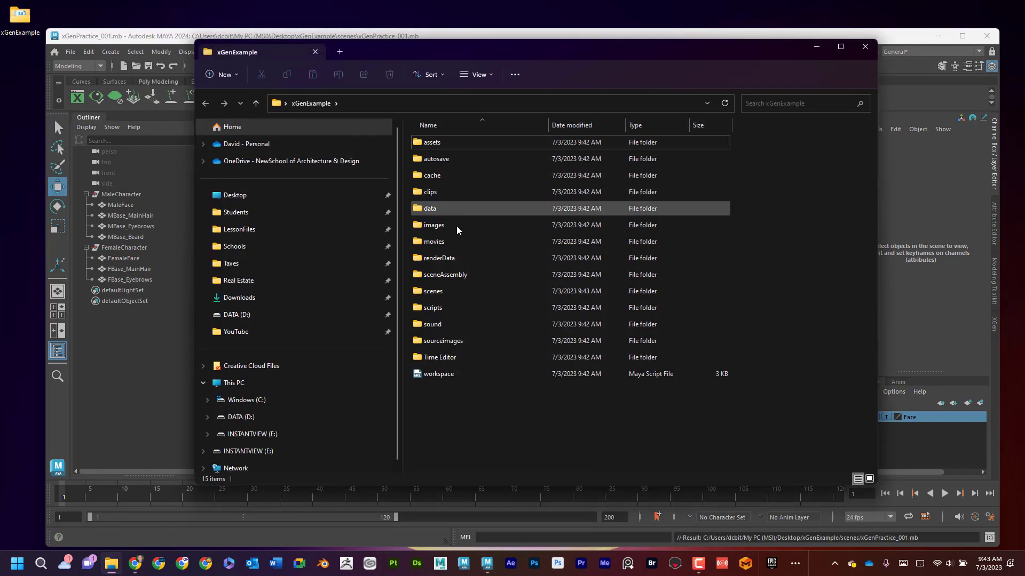
pyautogui.doubleClick(433, 291)
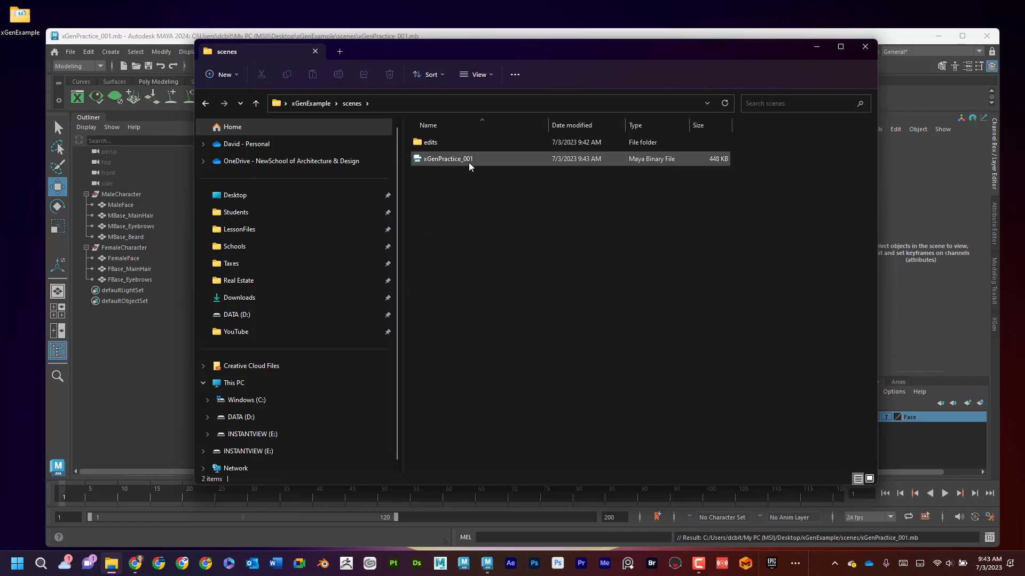
pyautogui.doubleClick(447, 159)
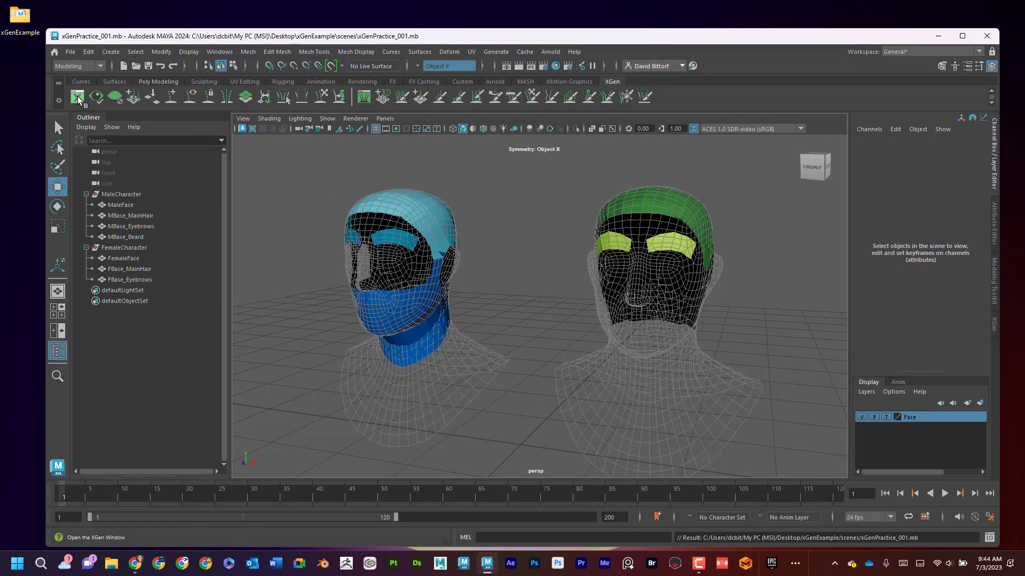
# Open the XGen panel and set linear working units to centimeter in Preferences.
pyautogui.click(78, 96)
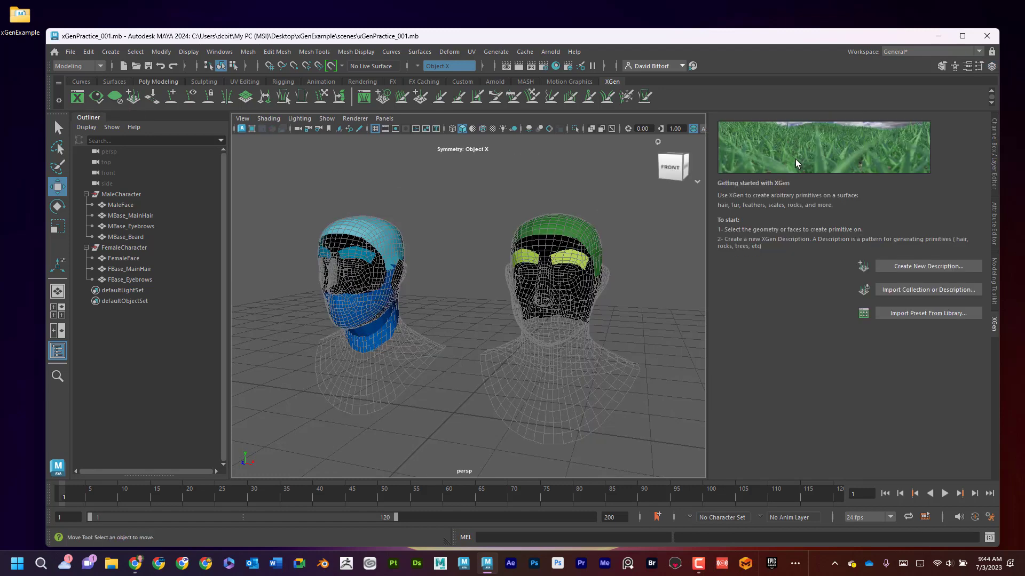
pyautogui.click(219, 52)
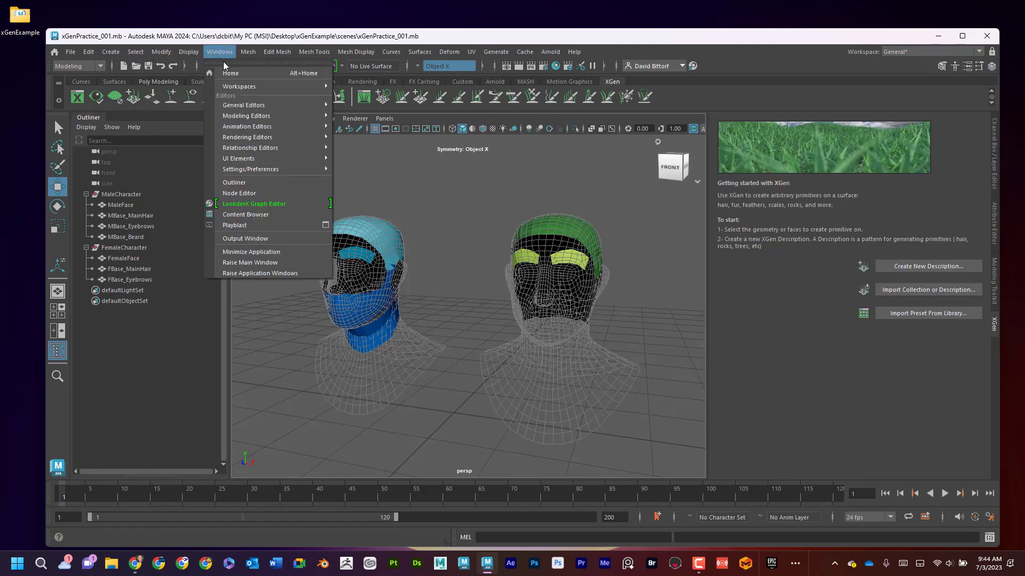
pyautogui.click(250, 169)
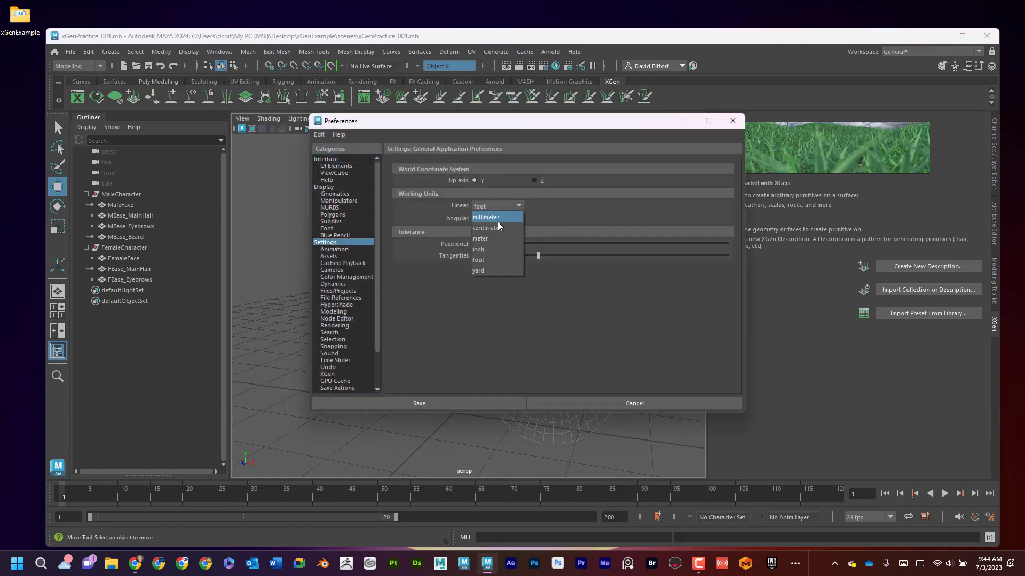
pyautogui.click(485, 228)
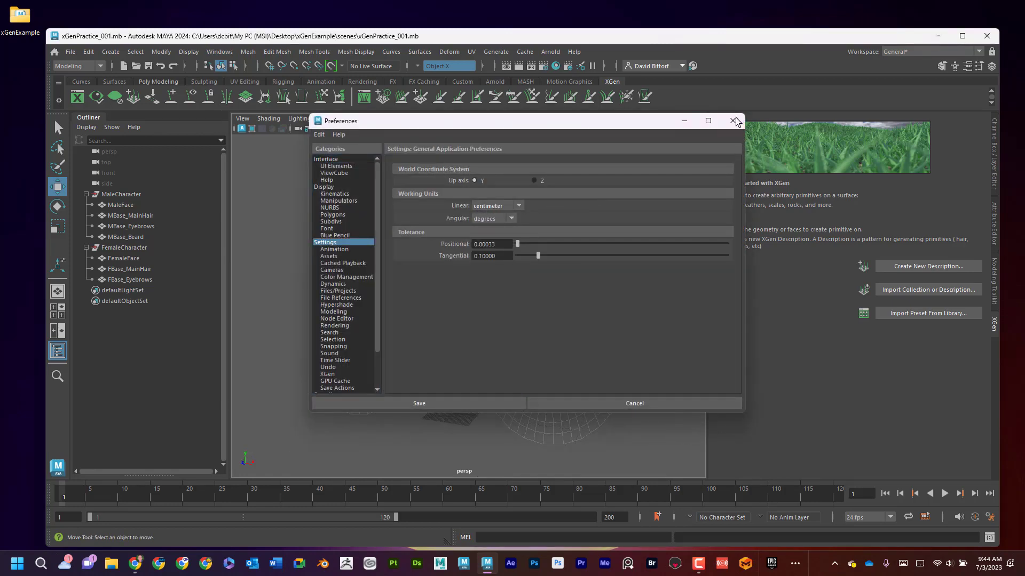
pyautogui.click(419, 403)
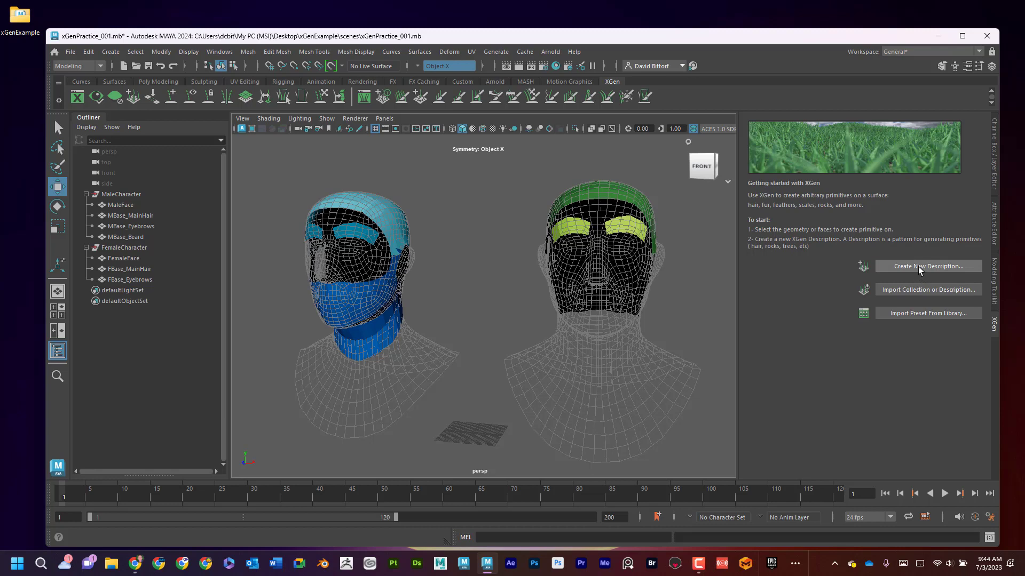
pyautogui.moveTo(918, 270)
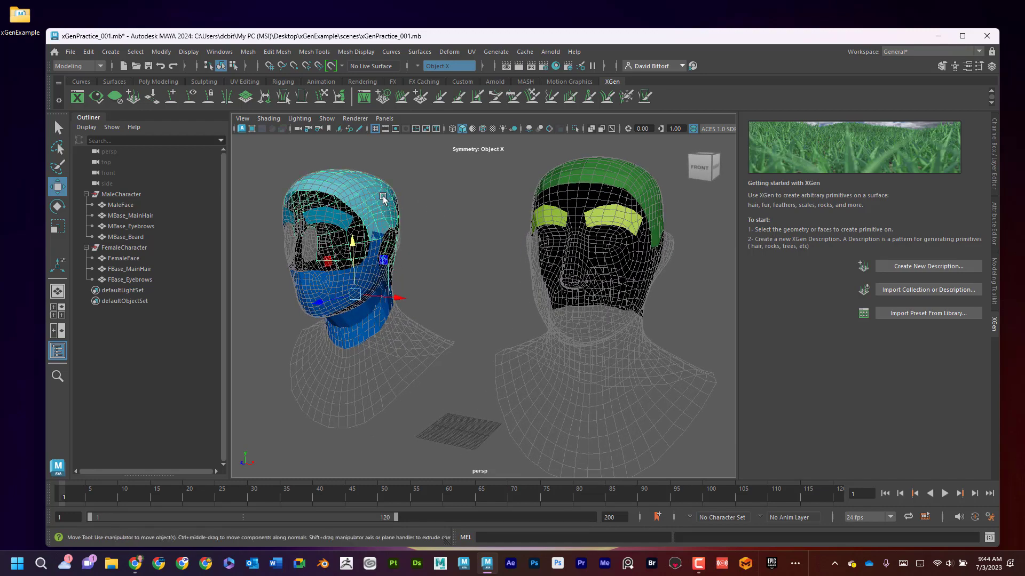
# Select MBase_MainHair and open Create New Description in the XGen panel.
pyautogui.click(131, 215)
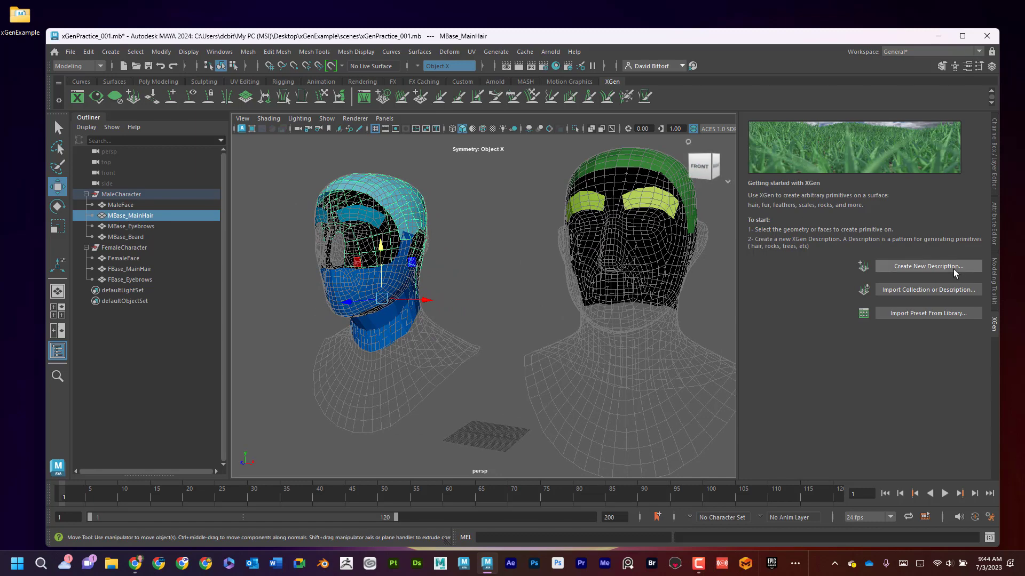
pyautogui.click(927, 266)
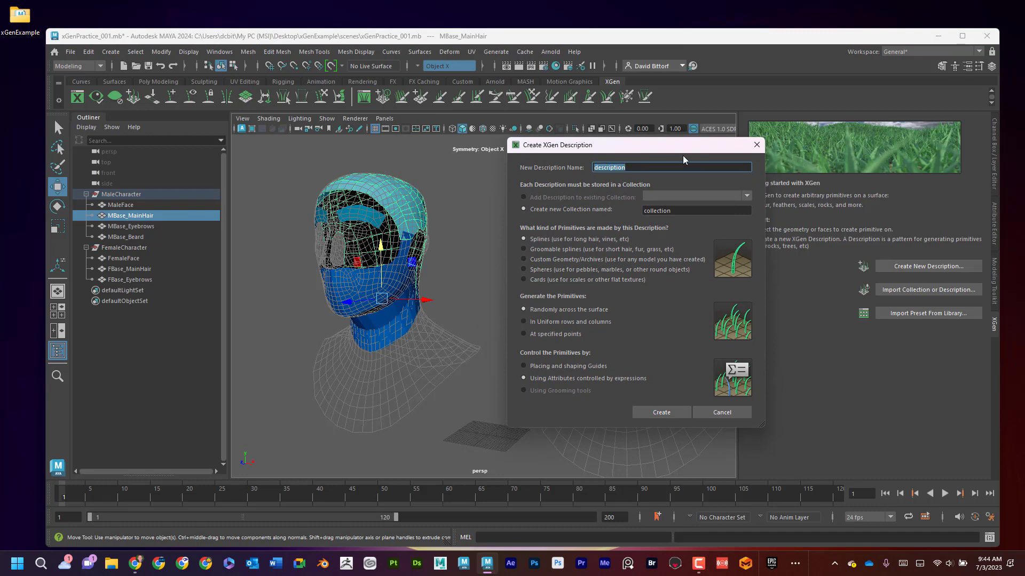
# Create description M_MainHair in new collection 'Male', controlled by placing and shaping guides.
pyautogui.write('M')
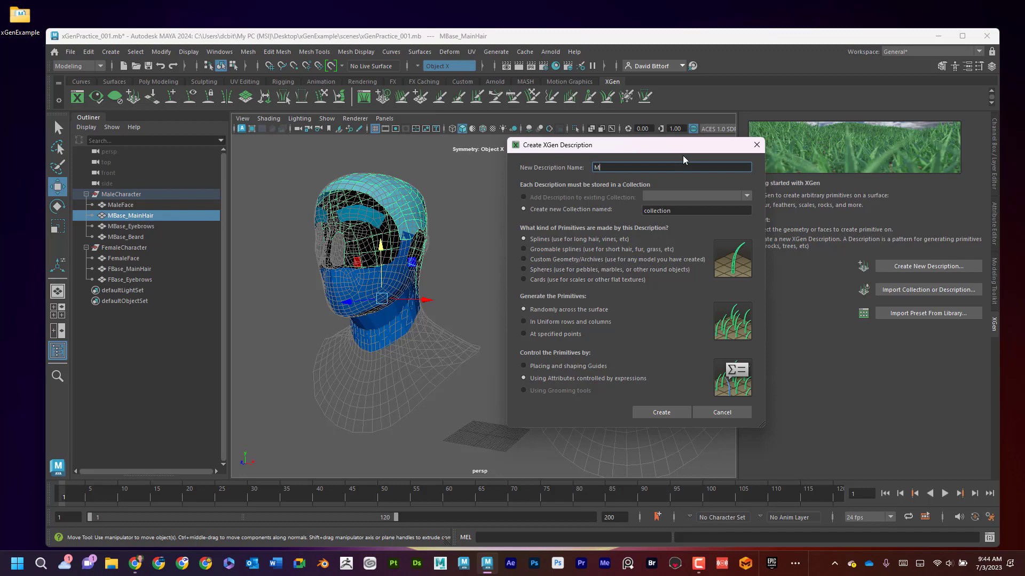
pyautogui.write('MainHair')
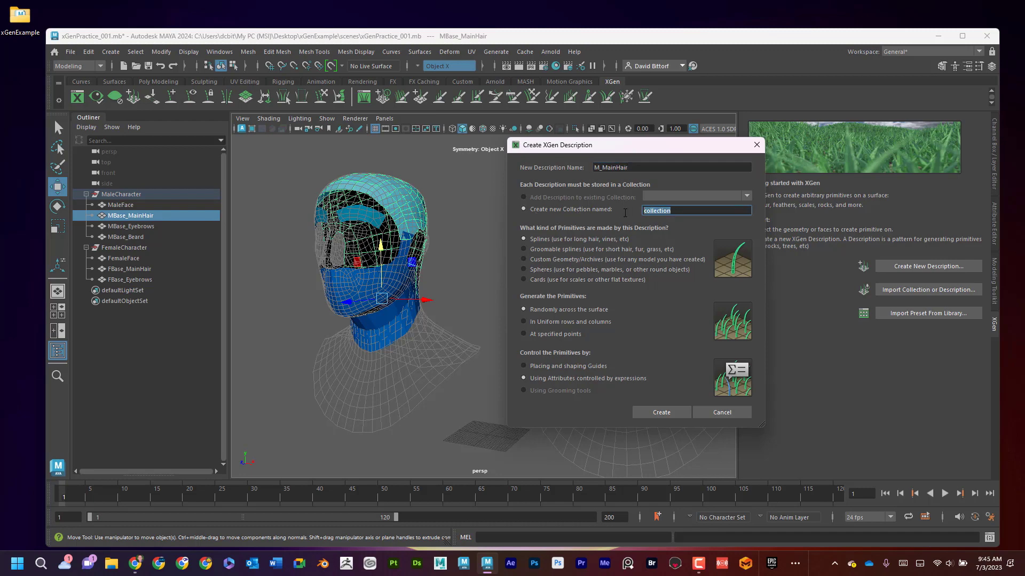
pyautogui.write('Mla')
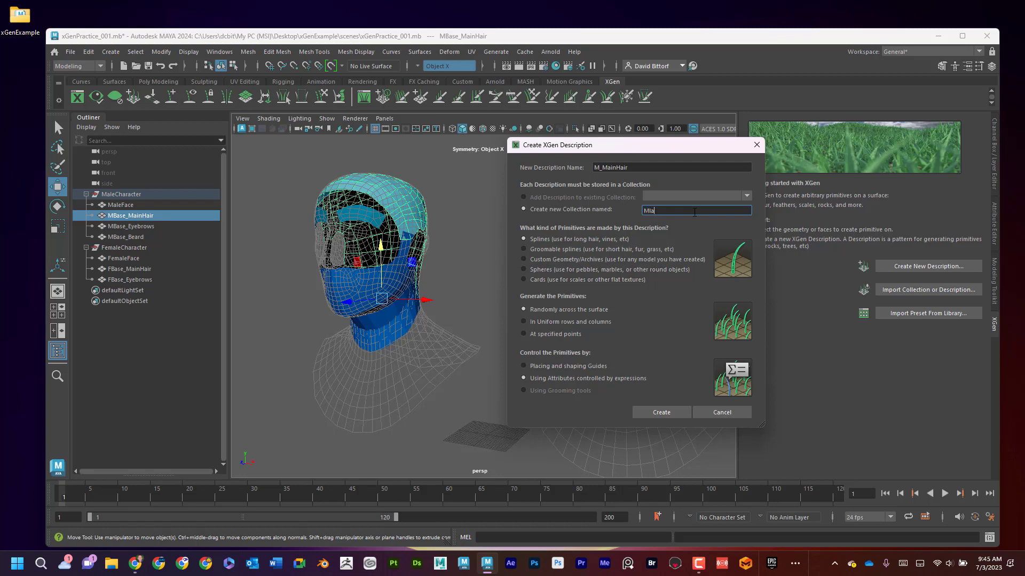
pyautogui.write('Male')
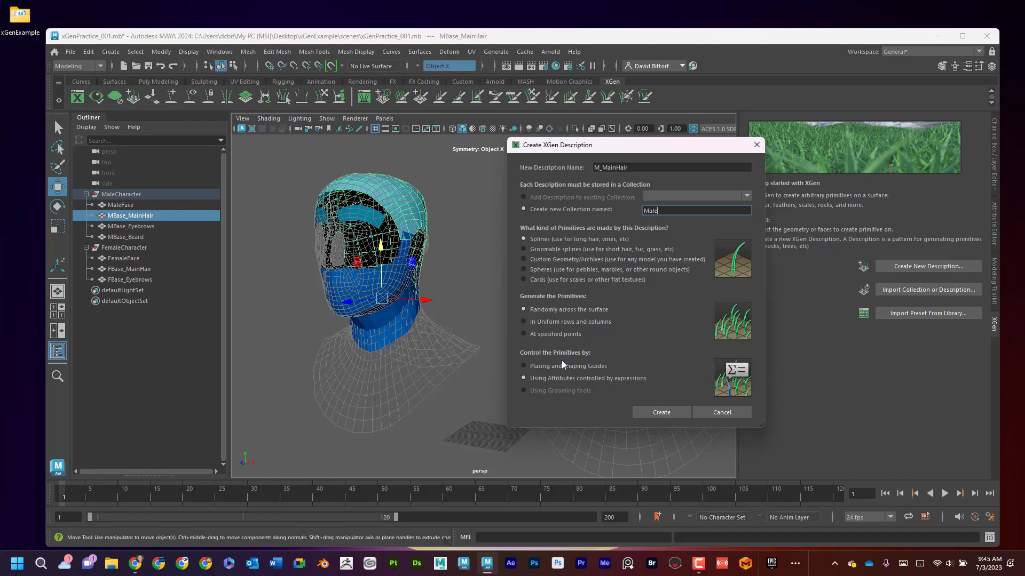
pyautogui.click(523, 366)
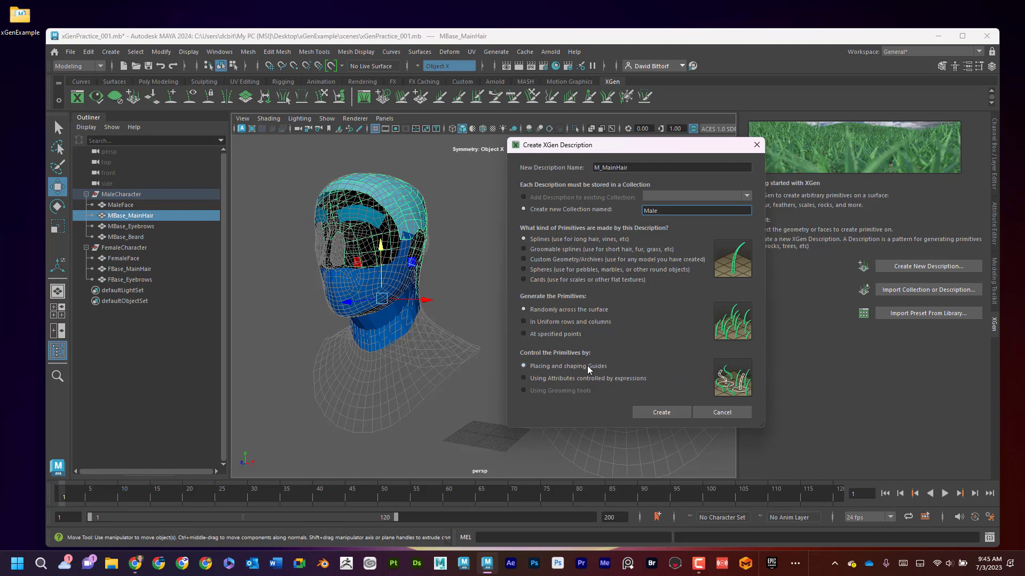
pyautogui.moveTo(661, 413)
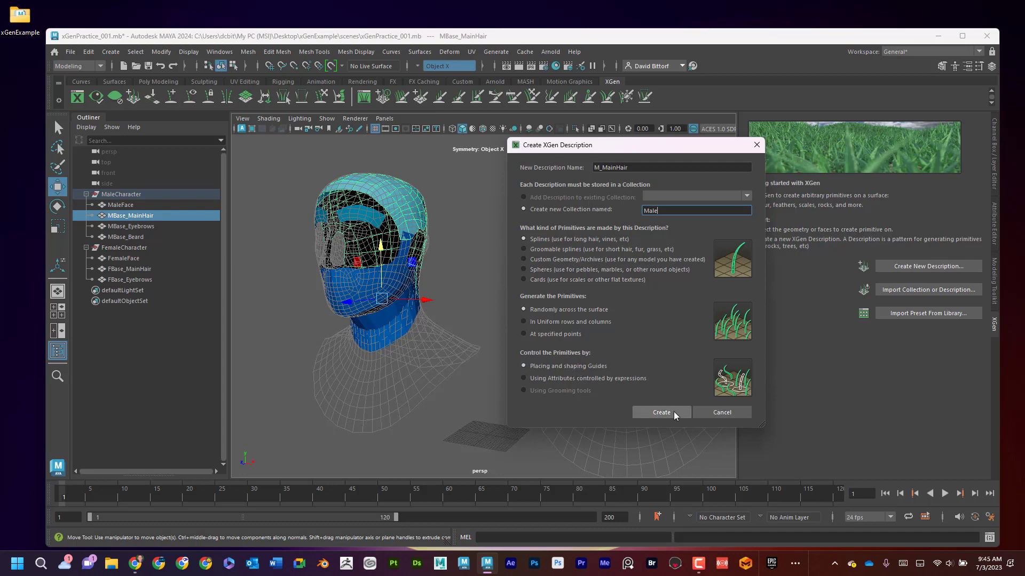
pyautogui.click(660, 413)
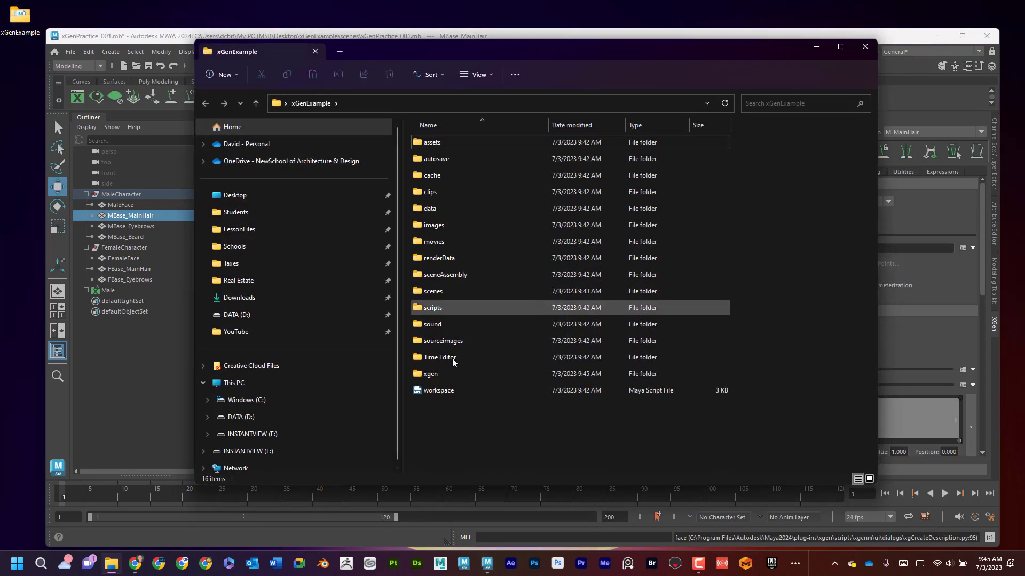
# Browse the project's xgen folder to find the Male collection, then close Explorer.
pyautogui.doubleClick(430, 373)
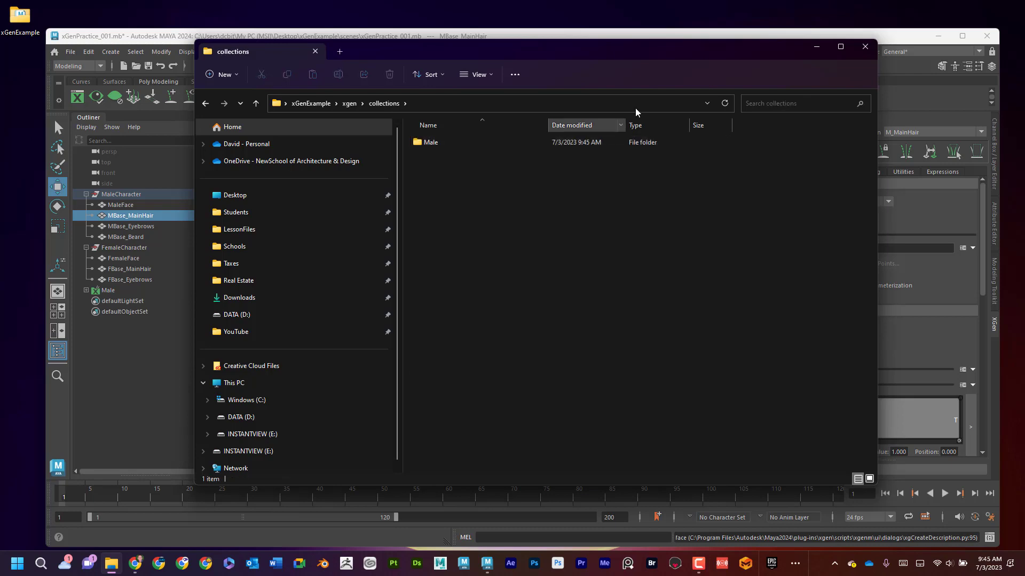
pyautogui.click(864, 46)
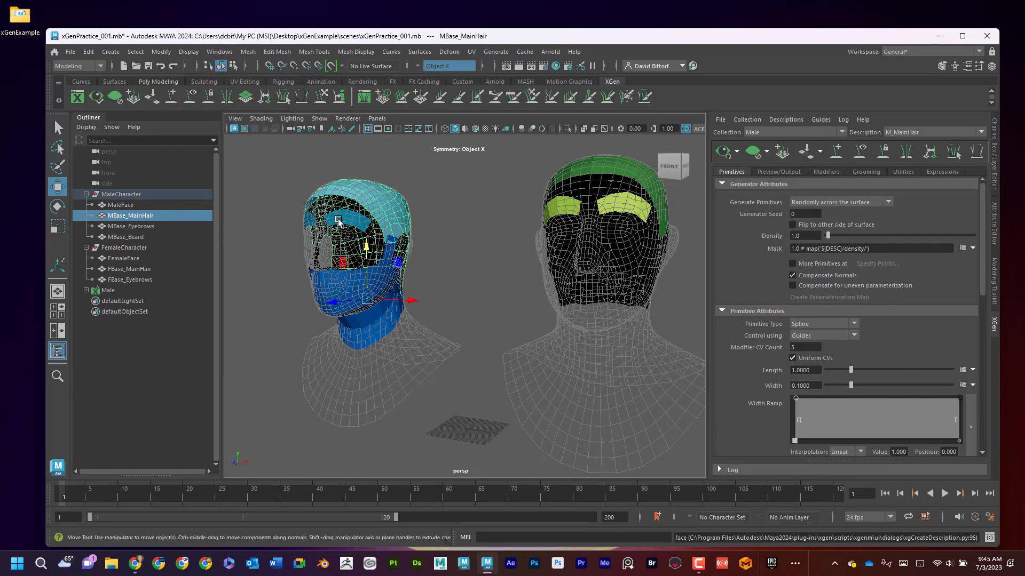
# Select MBase_Eyebrows and choose Descriptions > Create Description in the XGen editor.
pyautogui.click(131, 227)
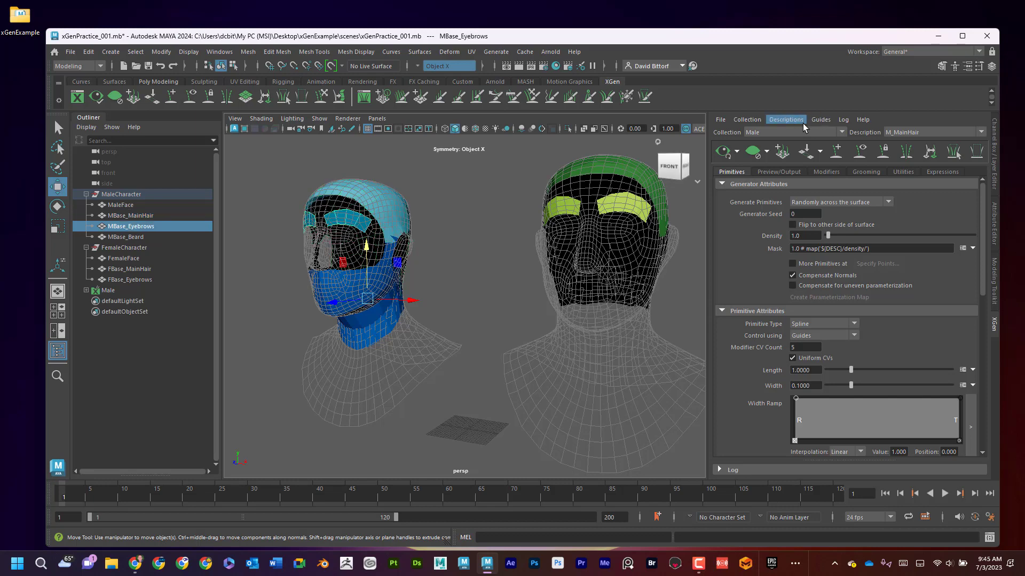
pyautogui.click(786, 120)
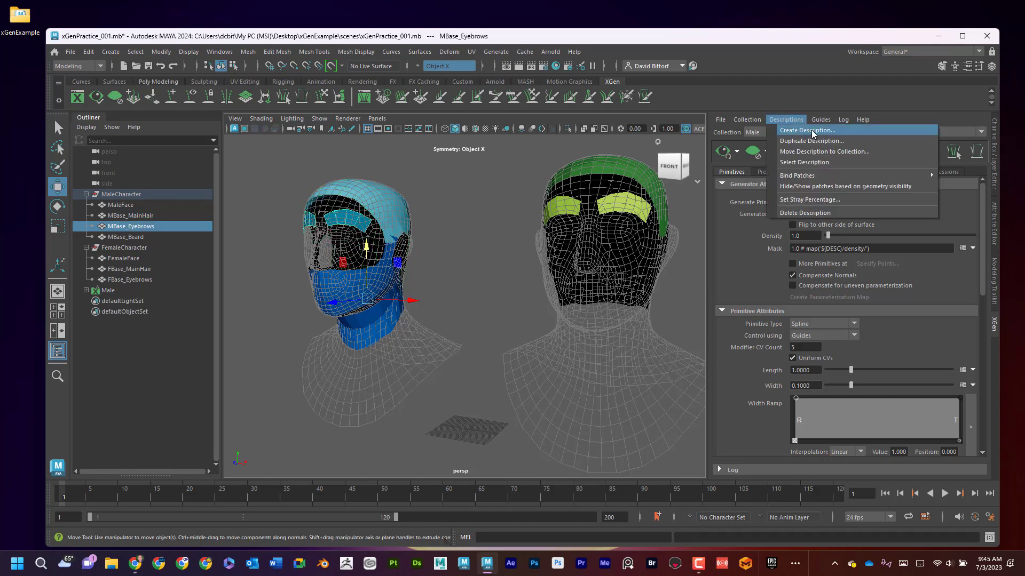
pyautogui.click(809, 131)
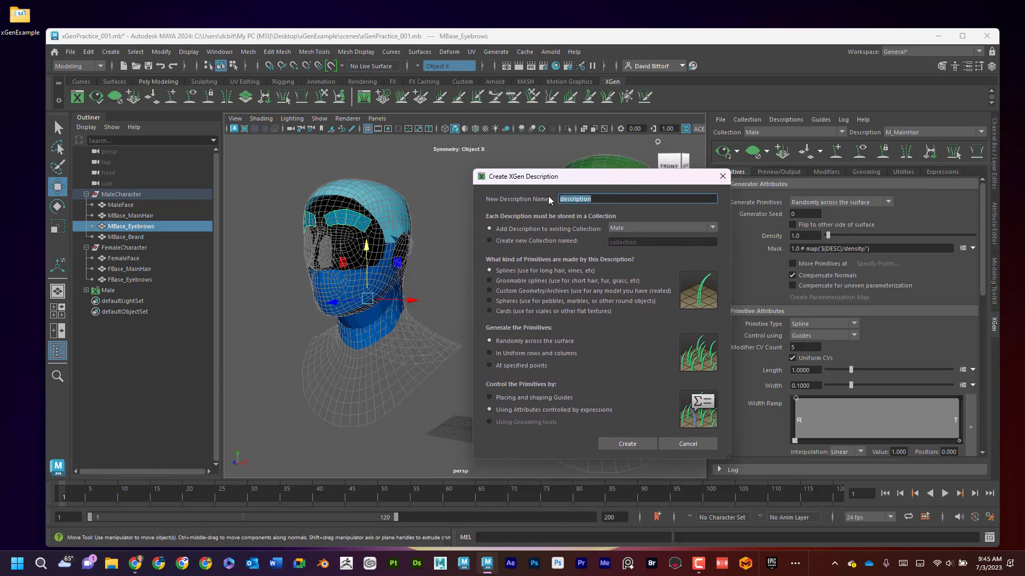
# Create guide-controlled description M_Eyebrows in the existing Male collection.
pyautogui.write('M')
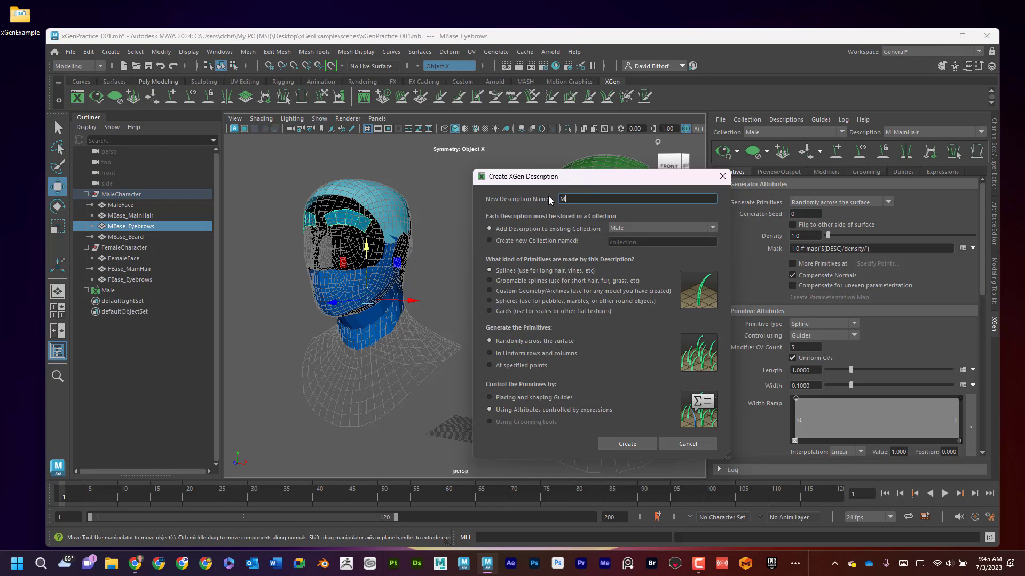
pyautogui.write('_Eyebrows')
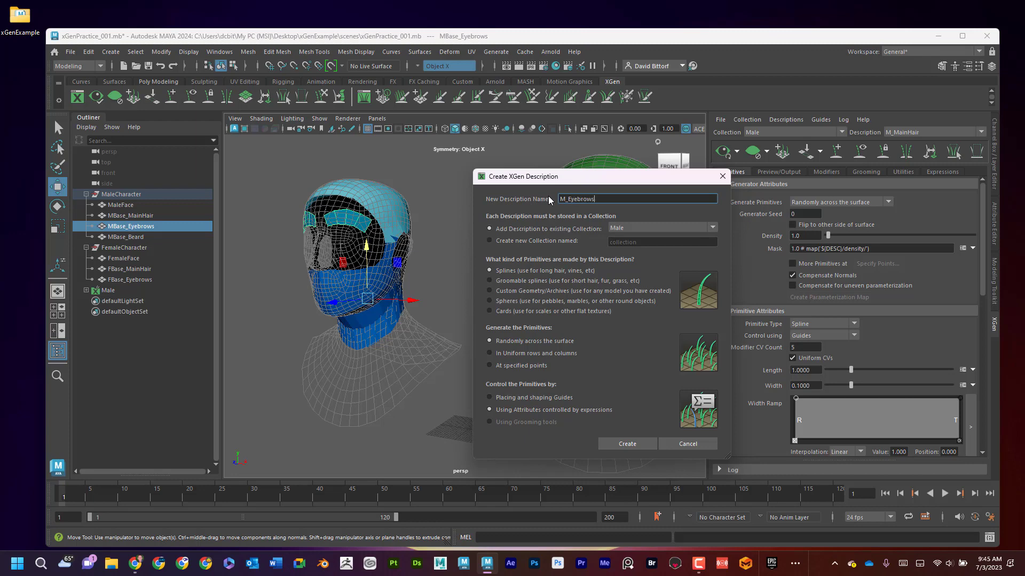
pyautogui.click(489, 241)
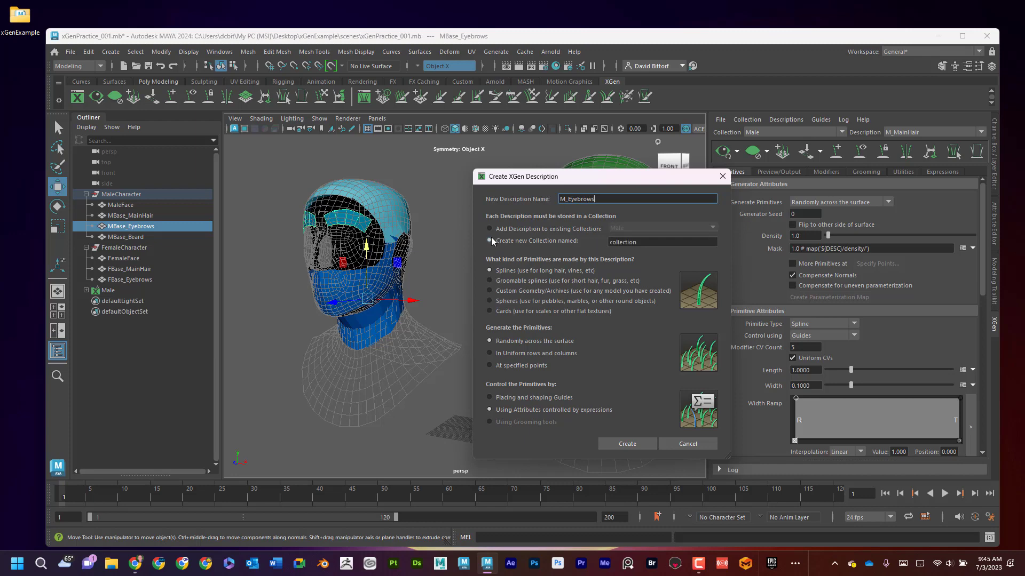
pyautogui.click(489, 229)
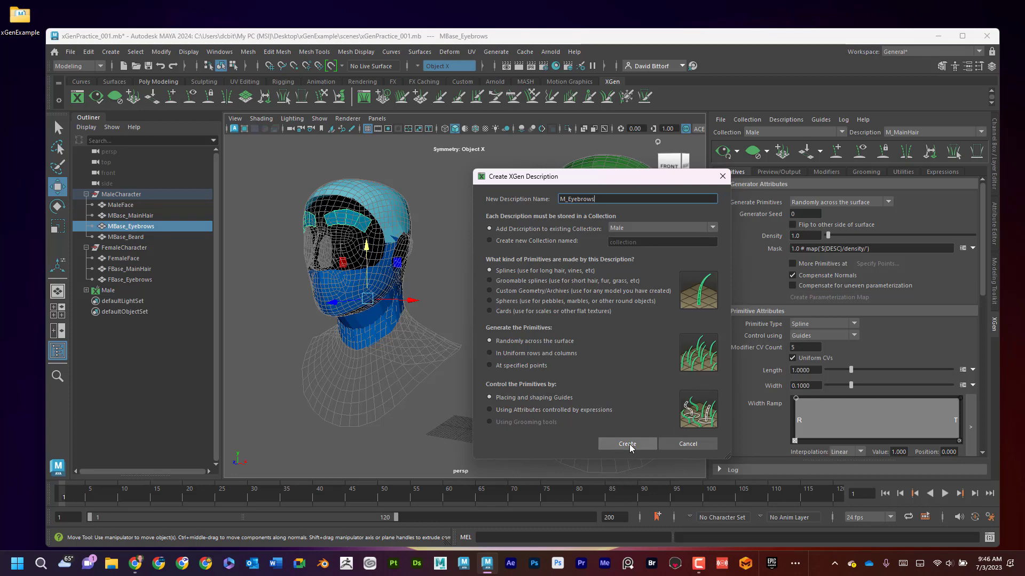
pyautogui.click(625, 443)
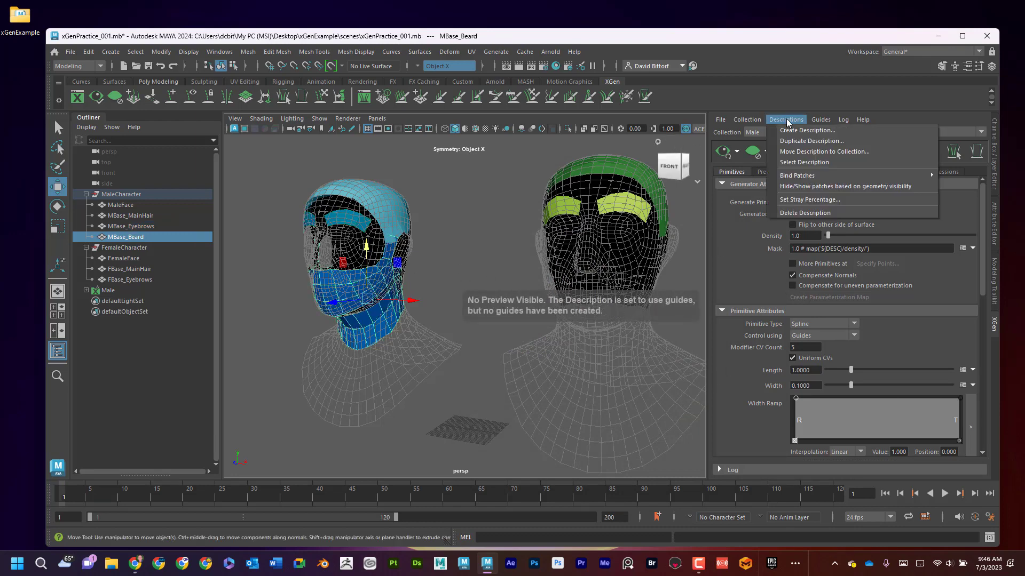
# Create groomable-spline description M_Beard in the Male collection.
pyautogui.click(806, 131)
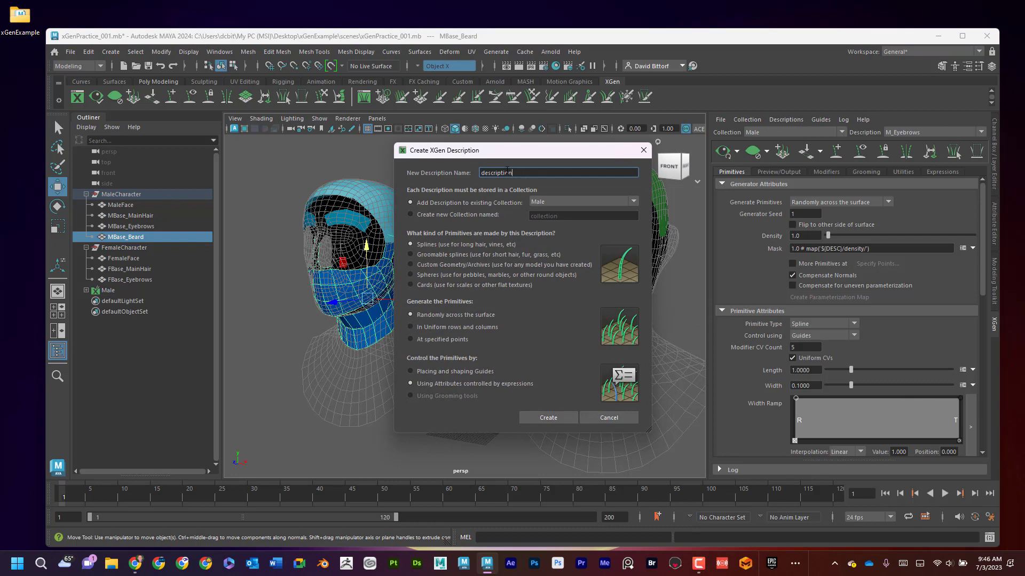
pyautogui.write('M_Be')
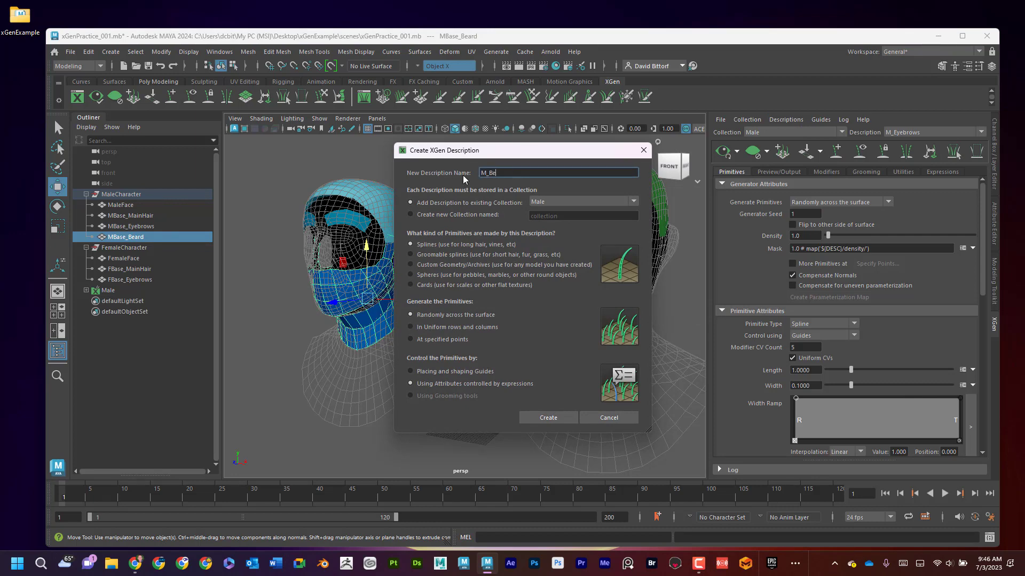
pyautogui.write('ard')
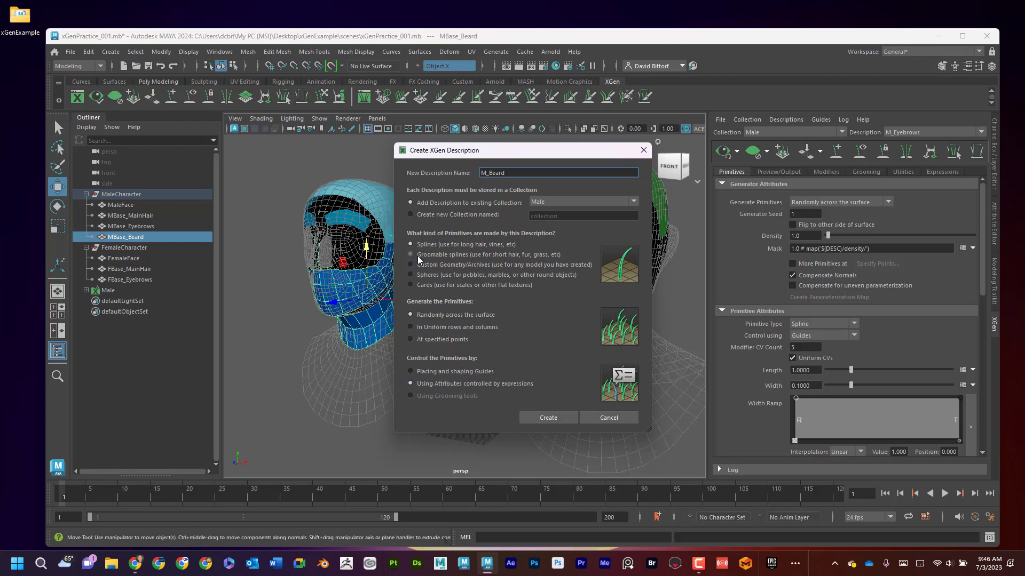
pyautogui.click(411, 254)
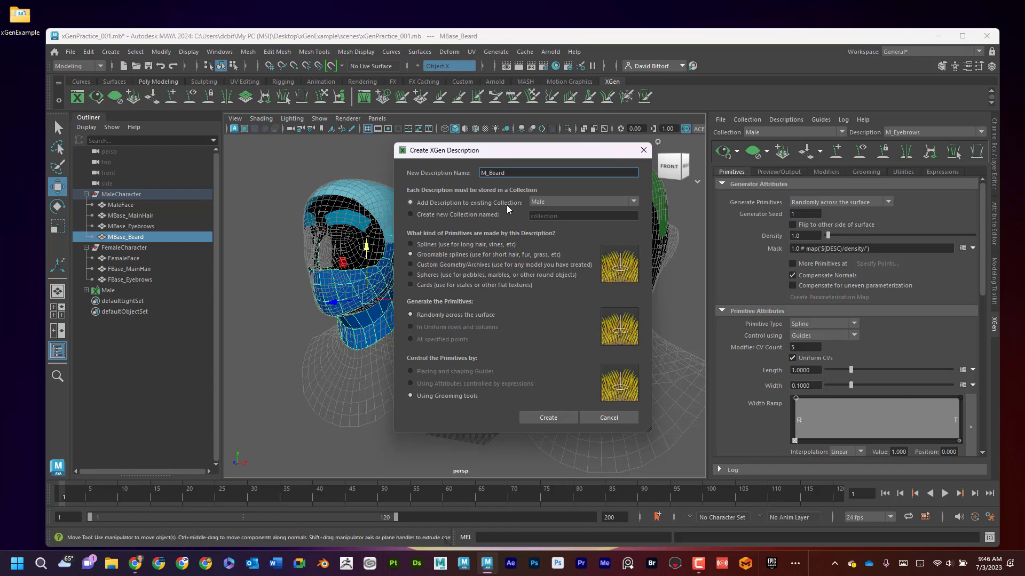
pyautogui.moveTo(608, 396)
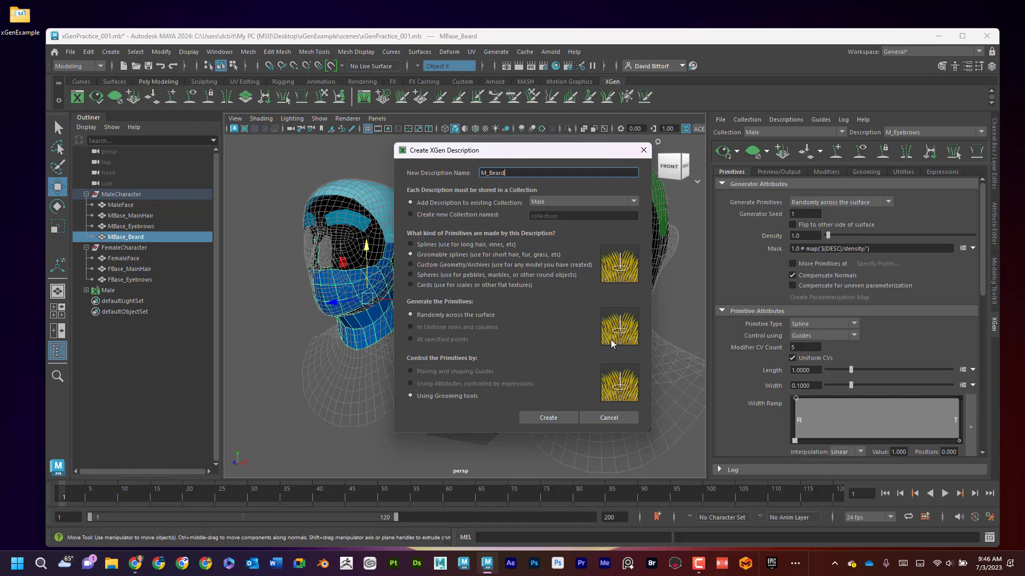
pyautogui.moveTo(578, 271)
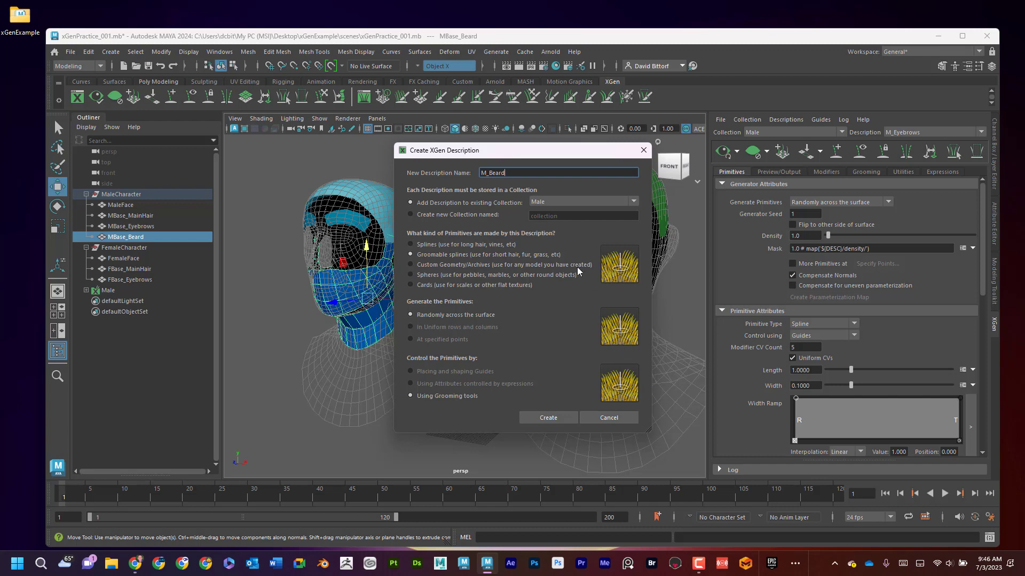
pyautogui.moveTo(615, 293)
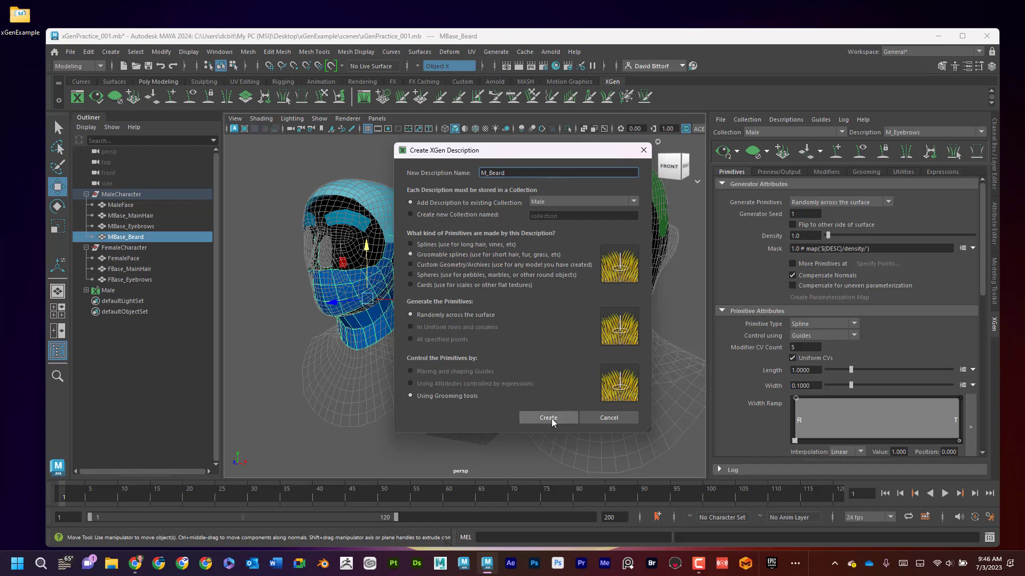
pyautogui.click(547, 417)
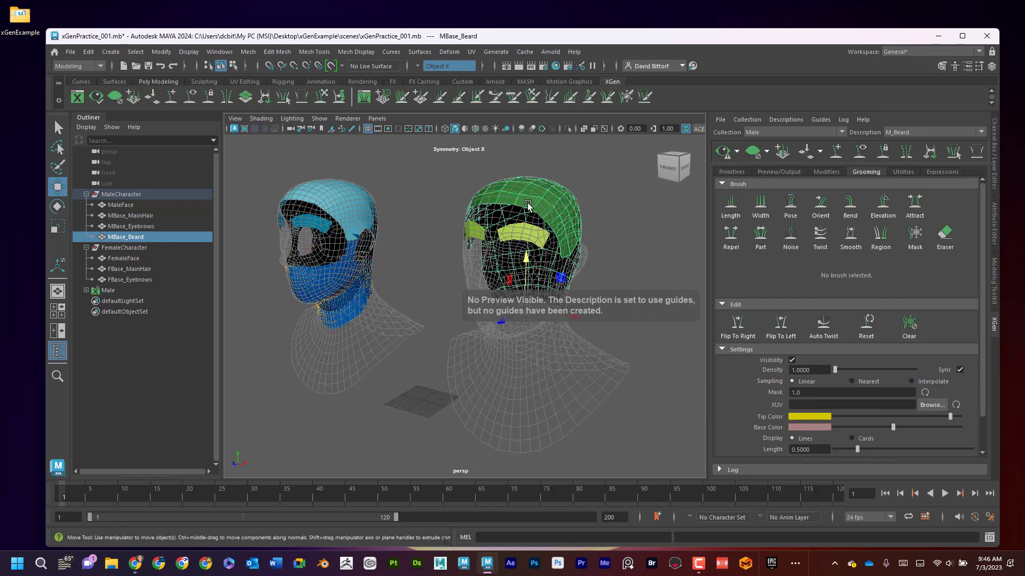
# Create the guide-controlled spline description F_MainHair in a new collection named Female.
pyautogui.click(785, 119)
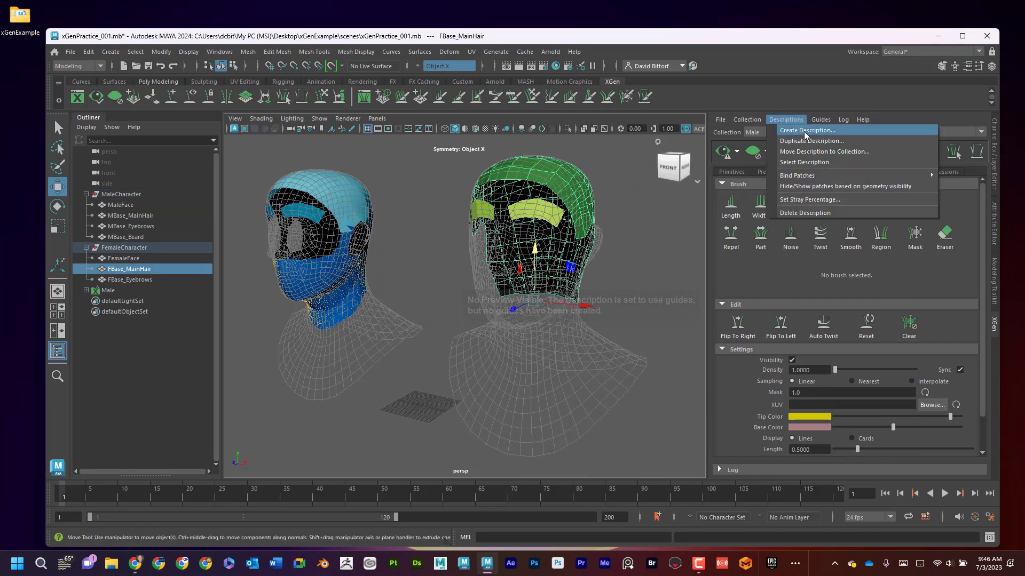
pyautogui.click(809, 130)
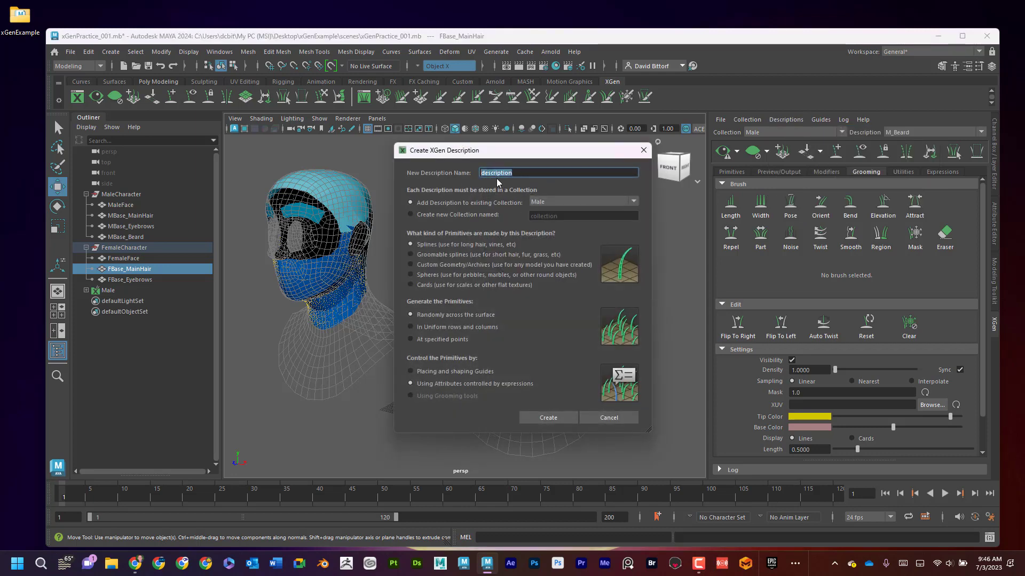
pyautogui.write('F_M')
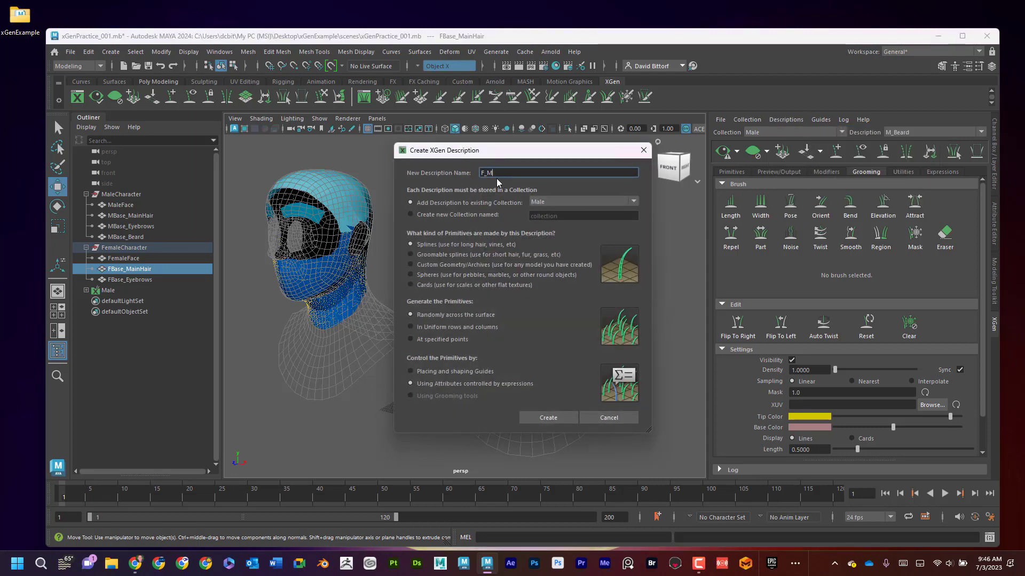
pyautogui.write('ainHair')
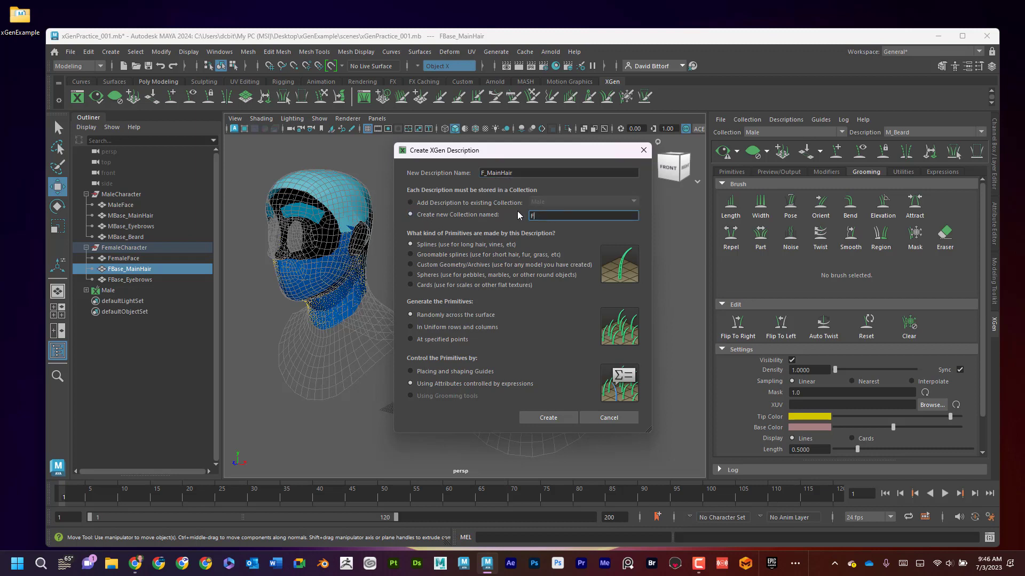
pyautogui.write('Female')
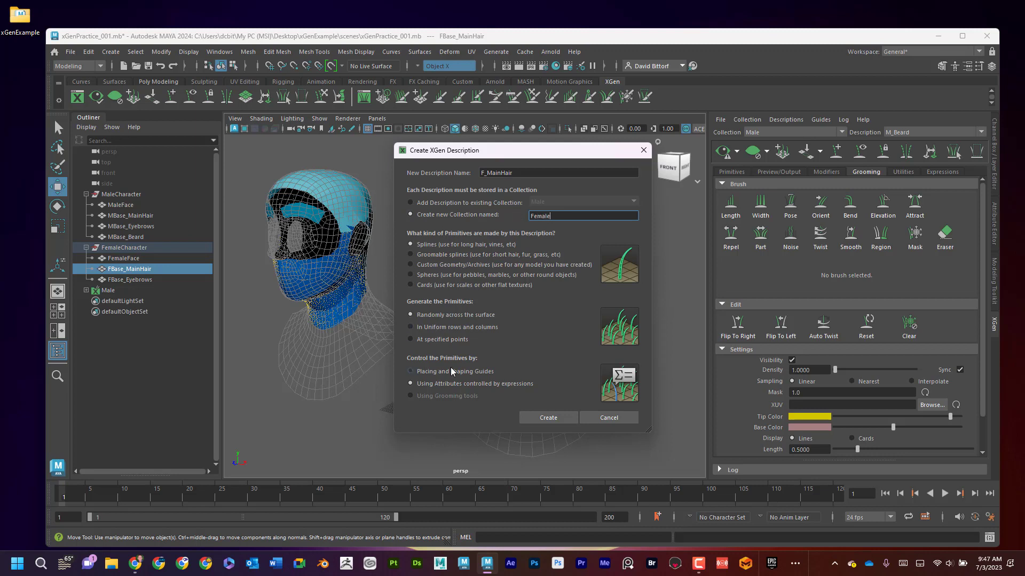
pyautogui.click(410, 371)
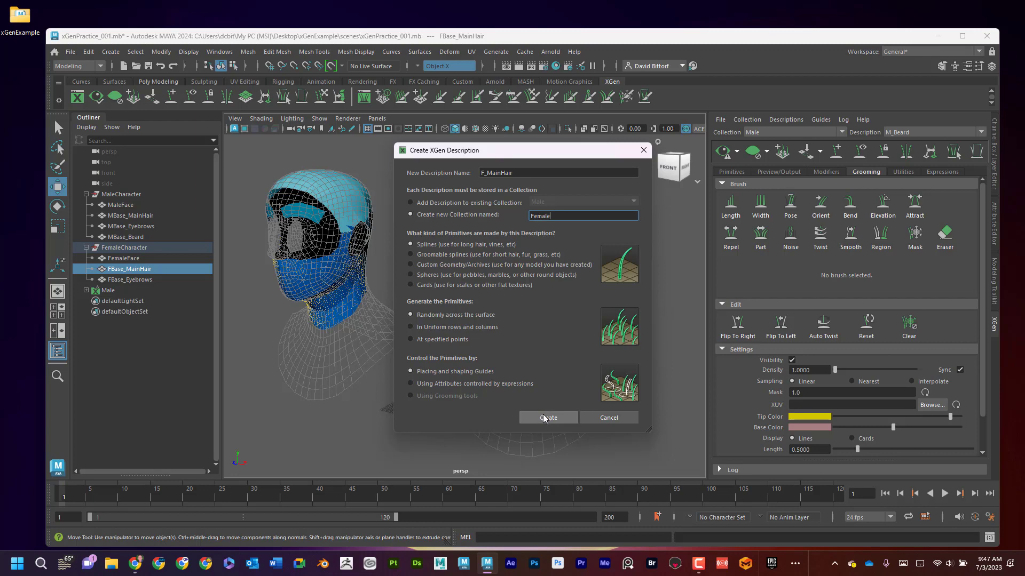
pyautogui.click(548, 417)
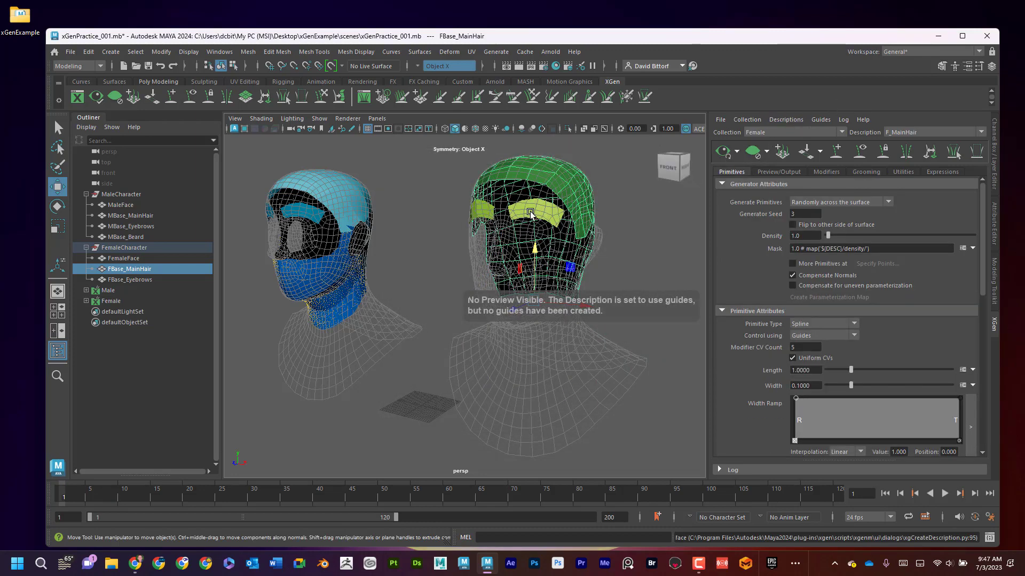
# Add F_Eyebrows, a spline description controlled by placing and shaping guides, to Female.
pyautogui.click(785, 119)
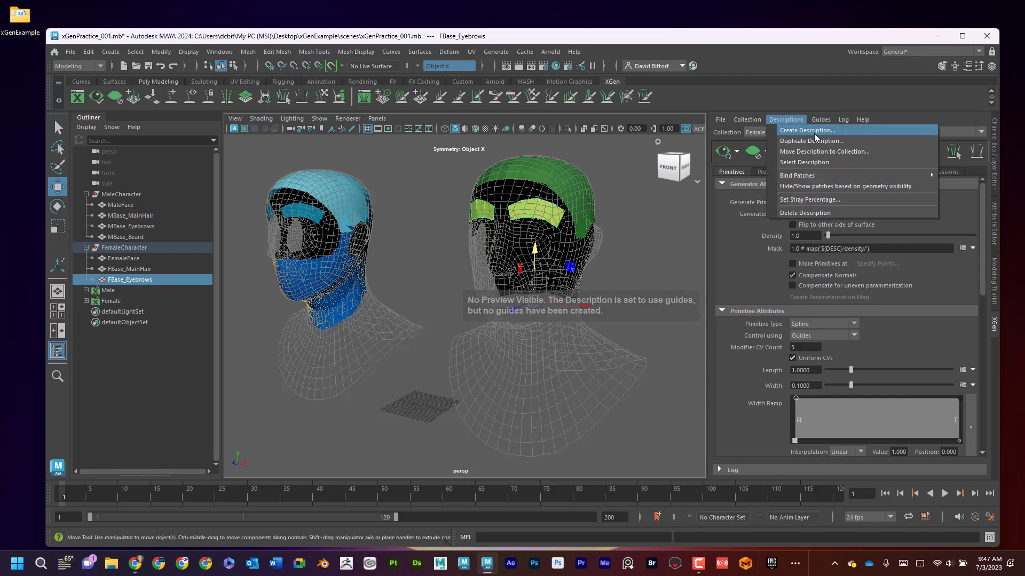
pyautogui.click(808, 131)
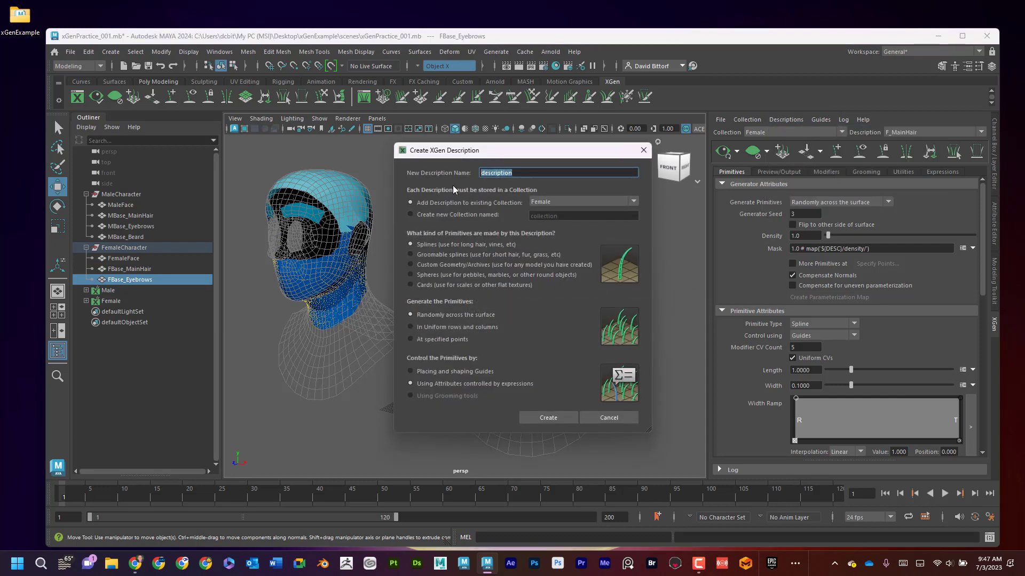
pyautogui.write('F_Eyebrows')
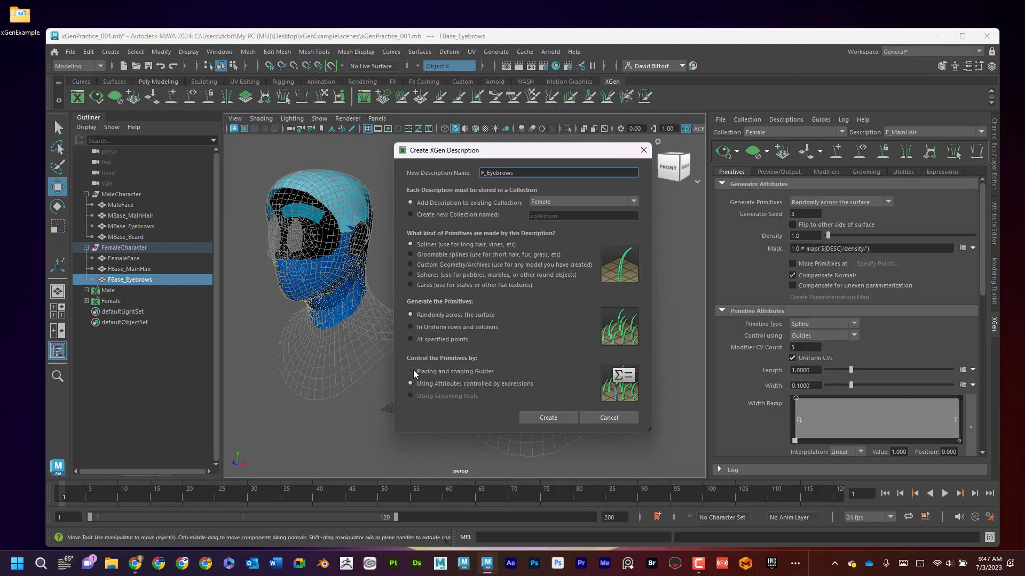
pyautogui.click(409, 371)
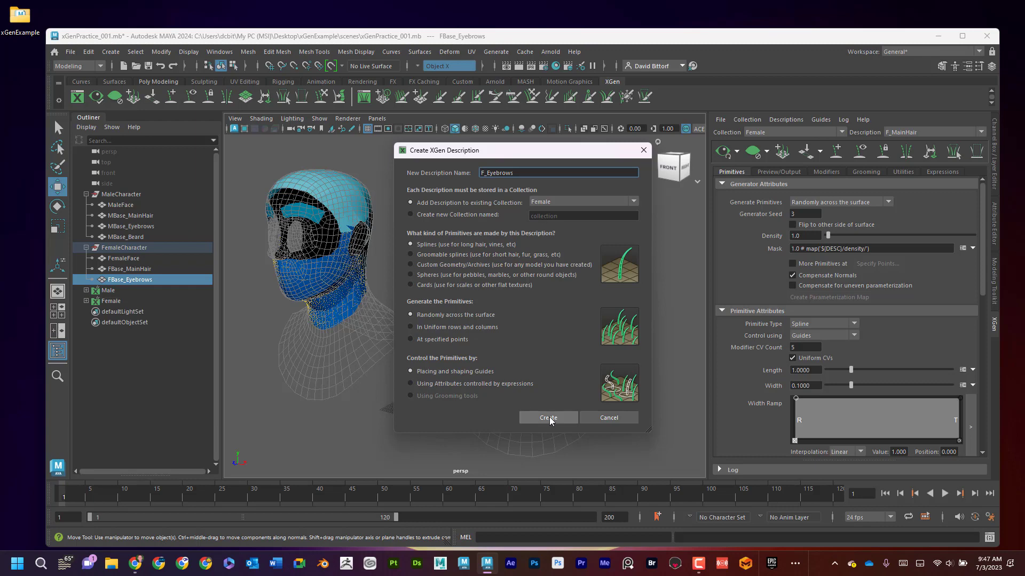
pyautogui.click(548, 417)
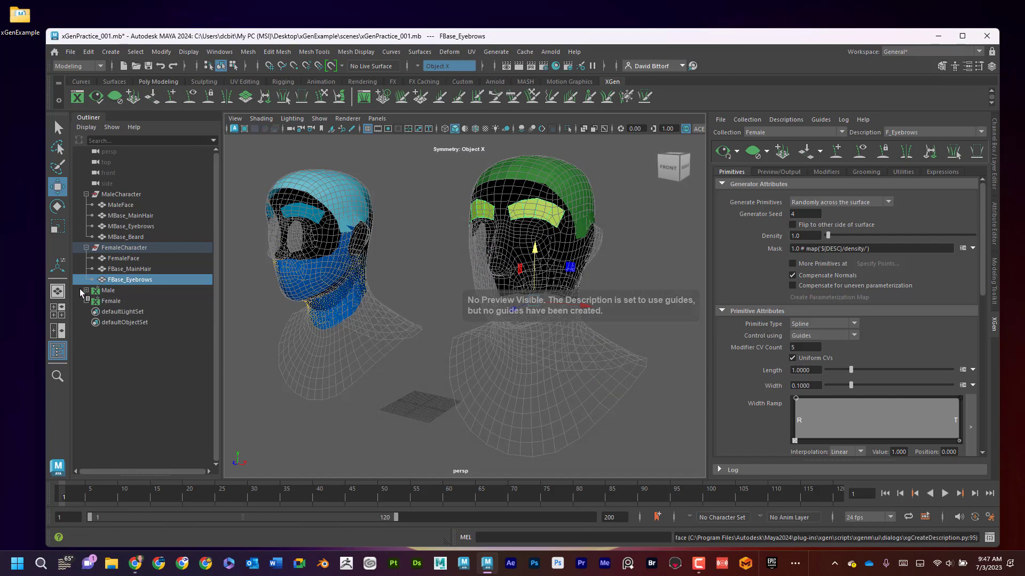
# Expand the Male and Female Outliner nodes, then switch from M_Beard to M_MainHair.
pyautogui.click(81, 290)
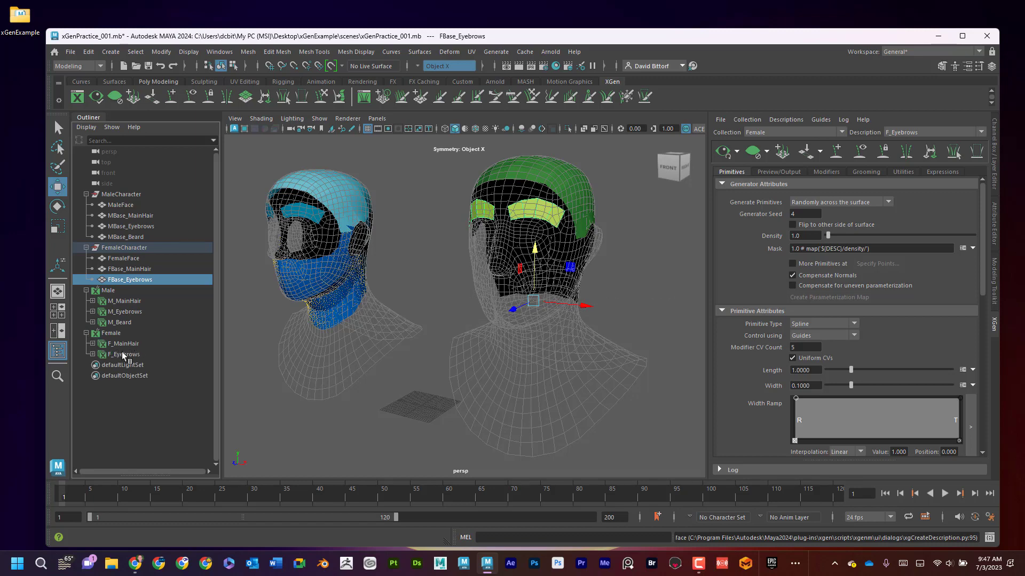
pyautogui.moveTo(608, 245)
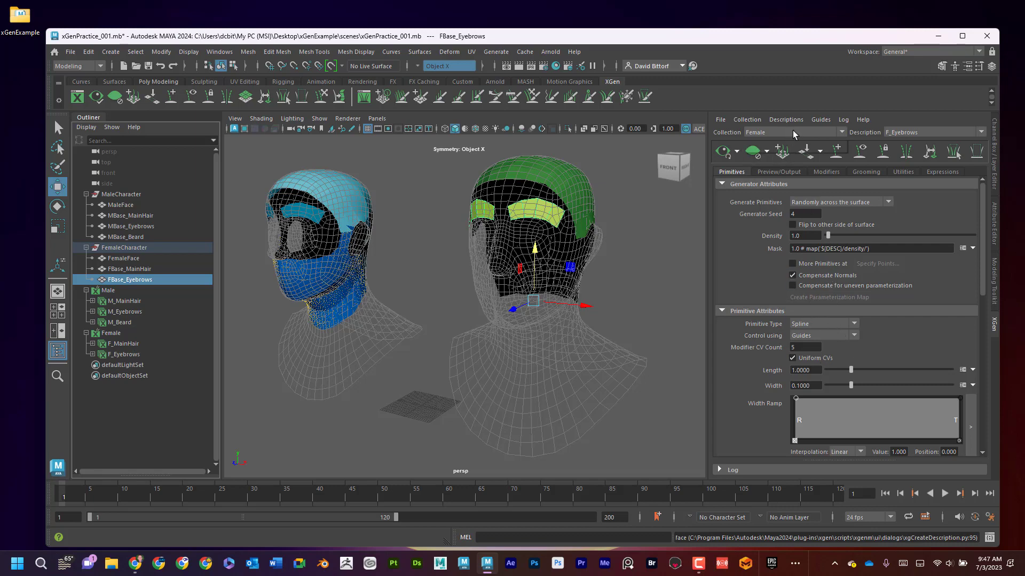
pyautogui.click(797, 132)
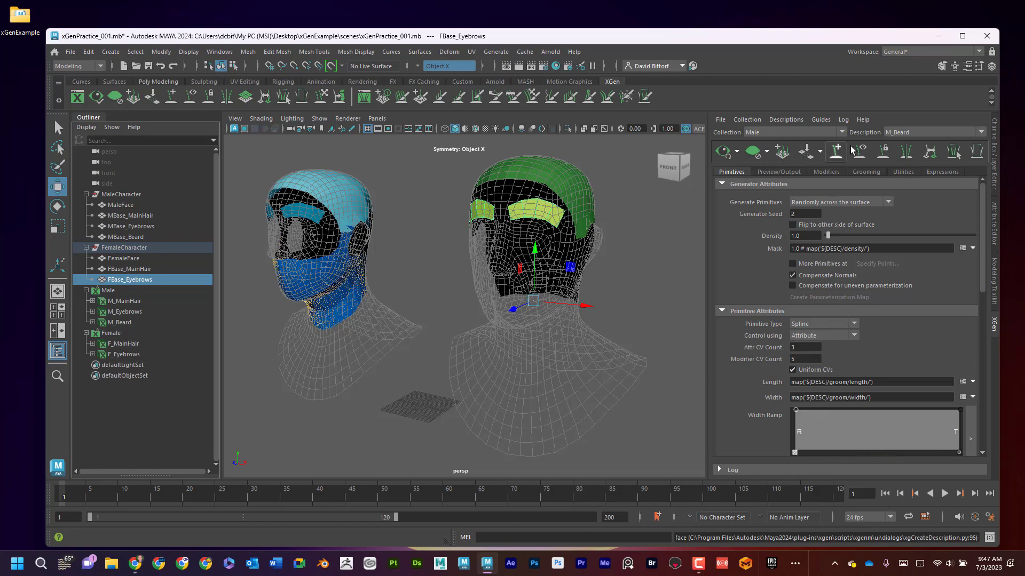
pyautogui.click(906, 151)
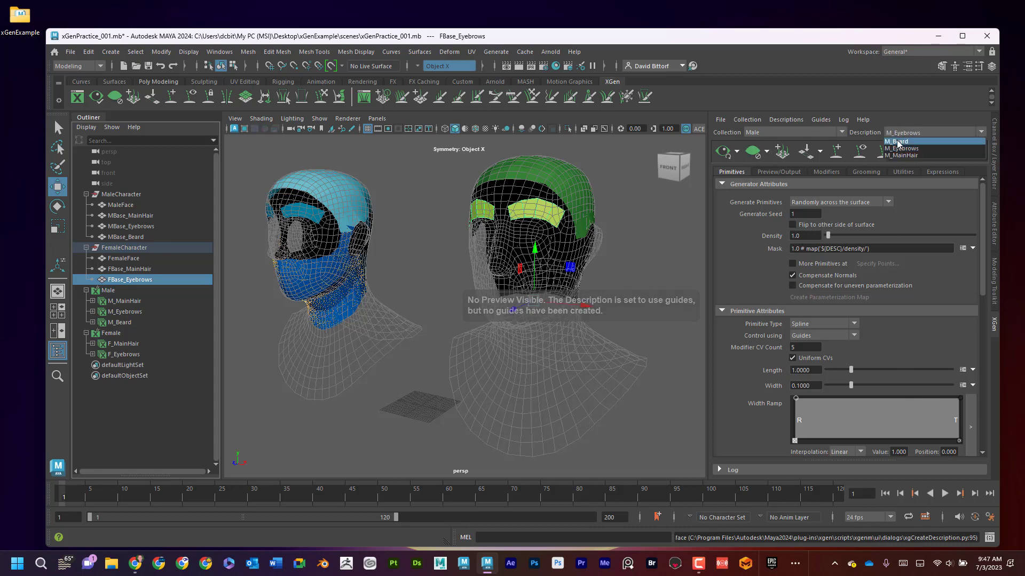
pyautogui.click(900, 154)
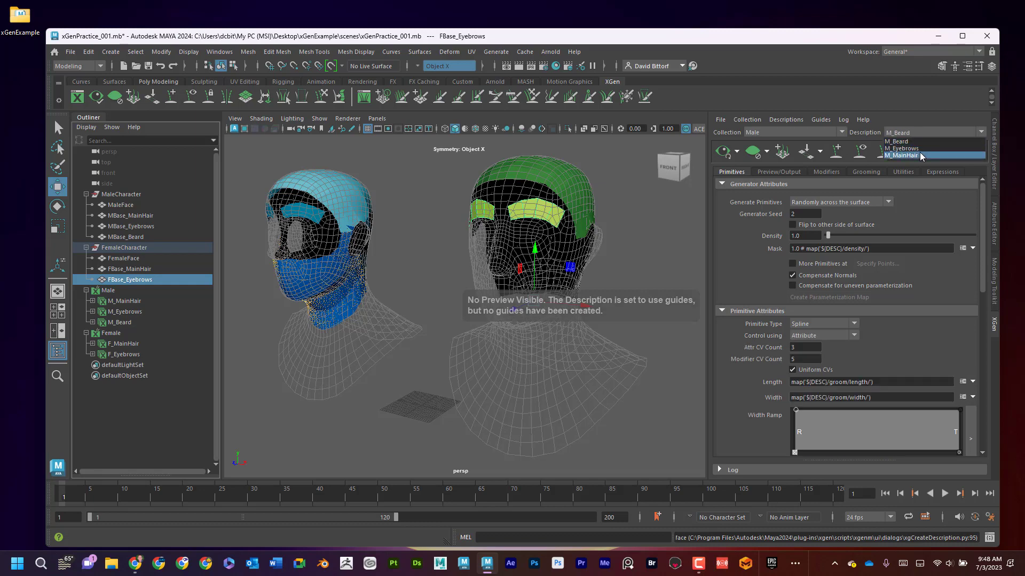
pyautogui.click(901, 155)
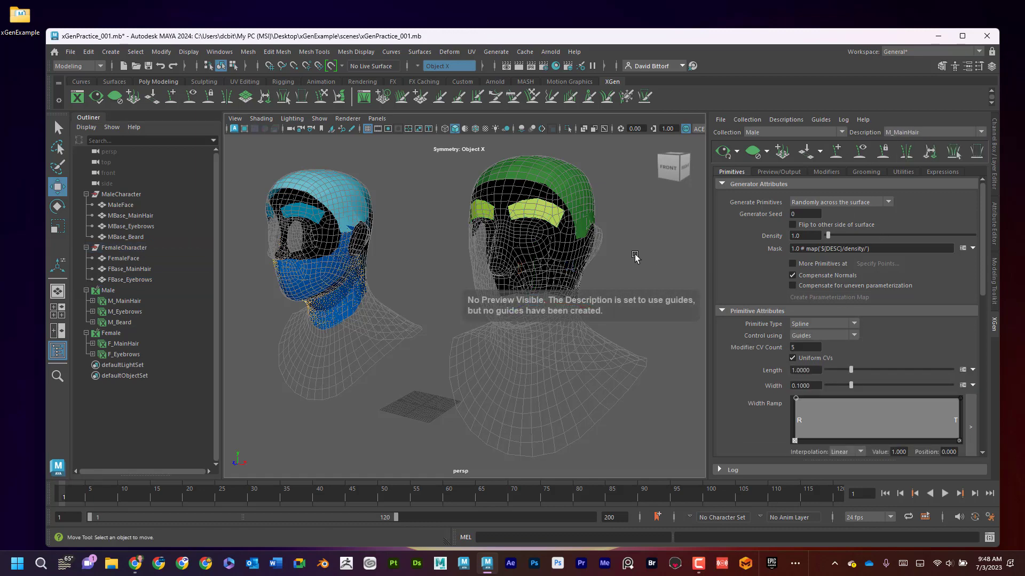
pyautogui.moveTo(634, 255); pyautogui.dragTo(646, 337)
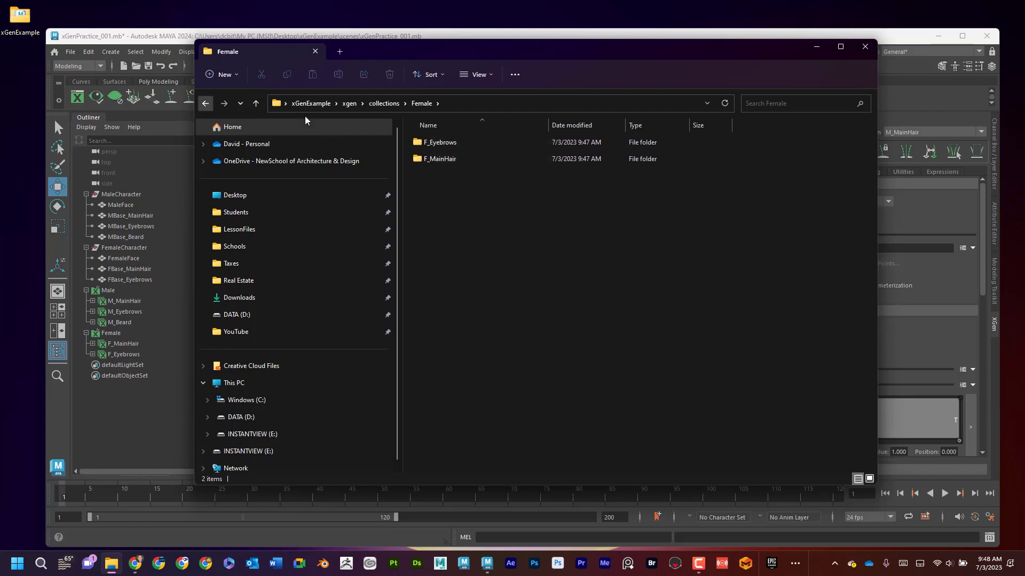
# Inspect the Female and Male collection folders inside the xgen folder.
pyautogui.doubleClick(438, 142)
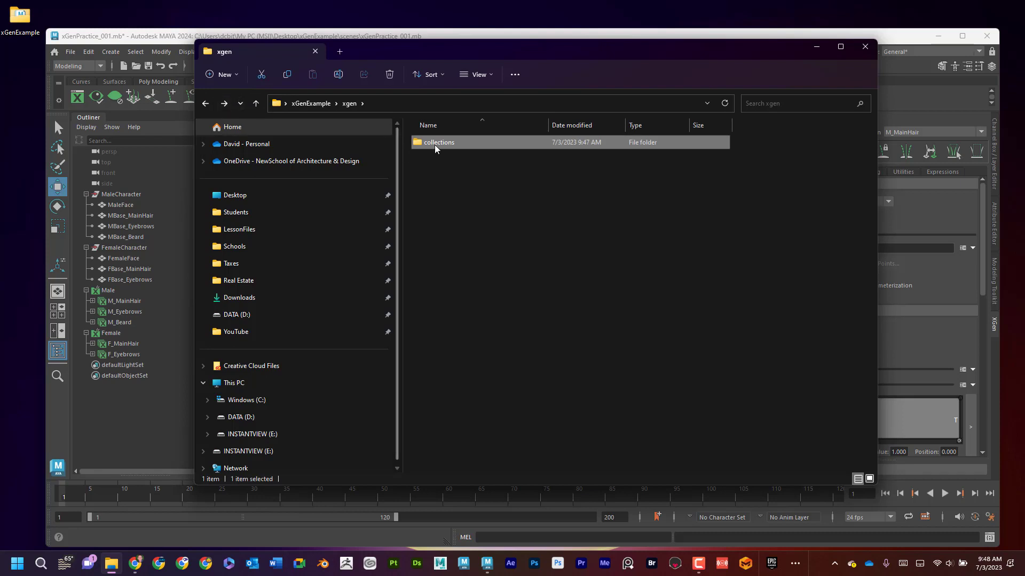
pyautogui.doubleClick(437, 142)
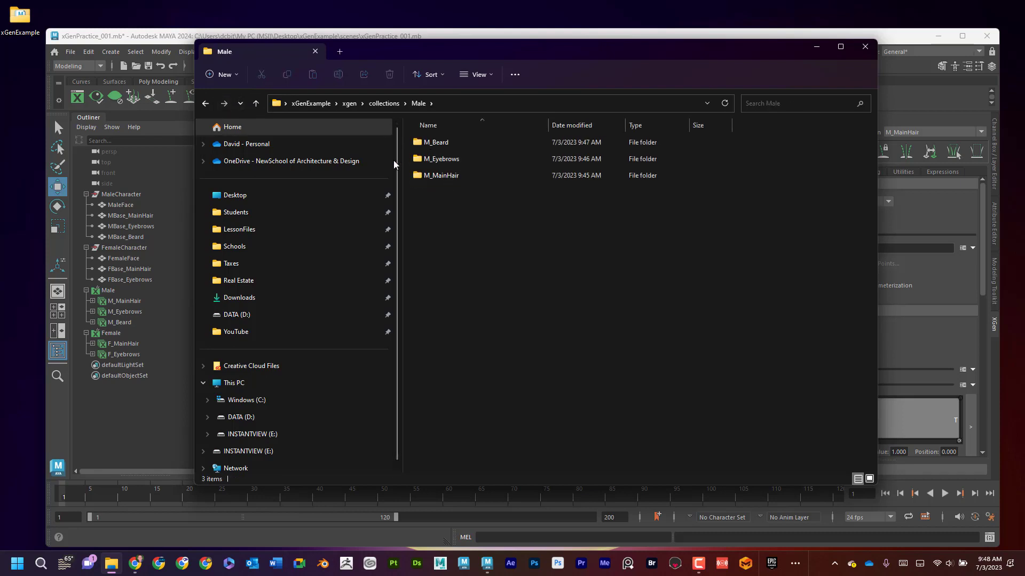
pyautogui.click(205, 103)
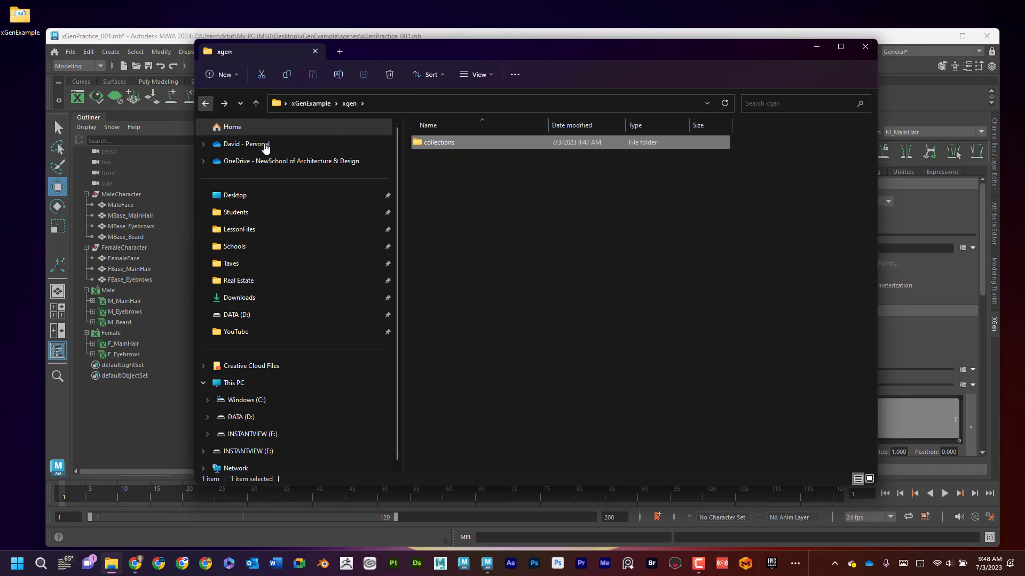
# Browse the xGenExample sourceimages and scenes folders, then close File Explorer.
pyautogui.click(205, 103)
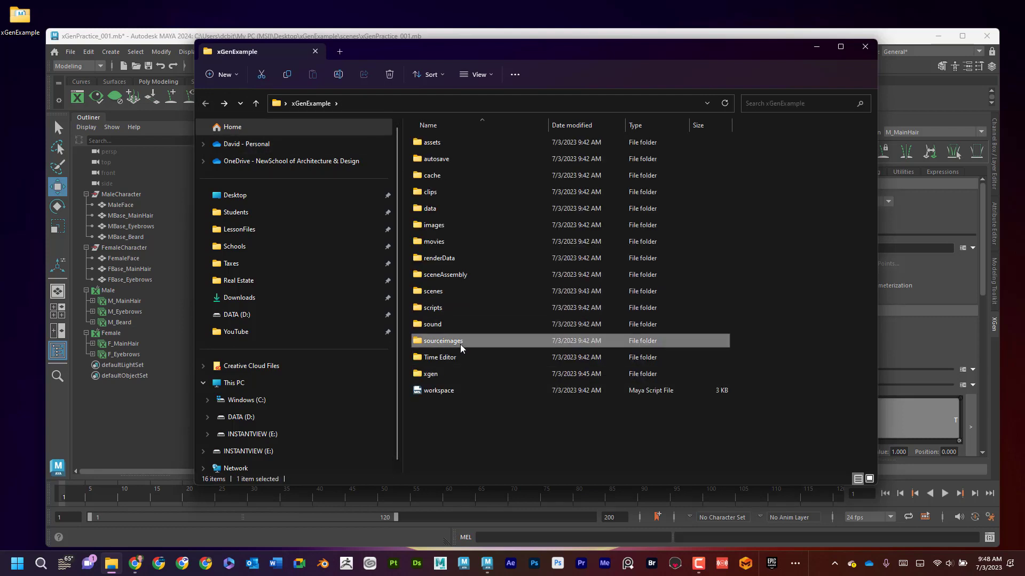
pyautogui.doubleClick(442, 340)
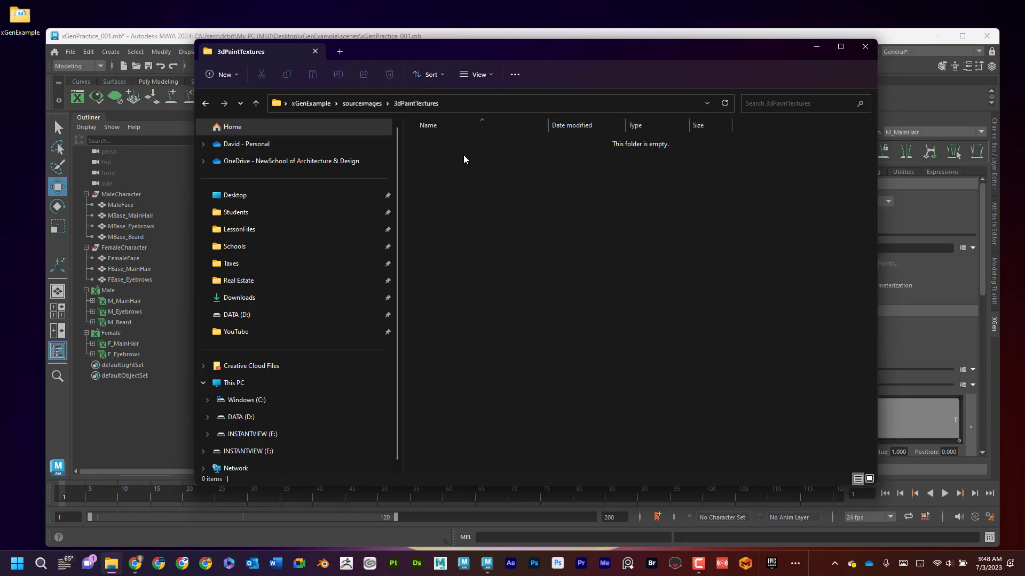
pyautogui.click(206, 103)
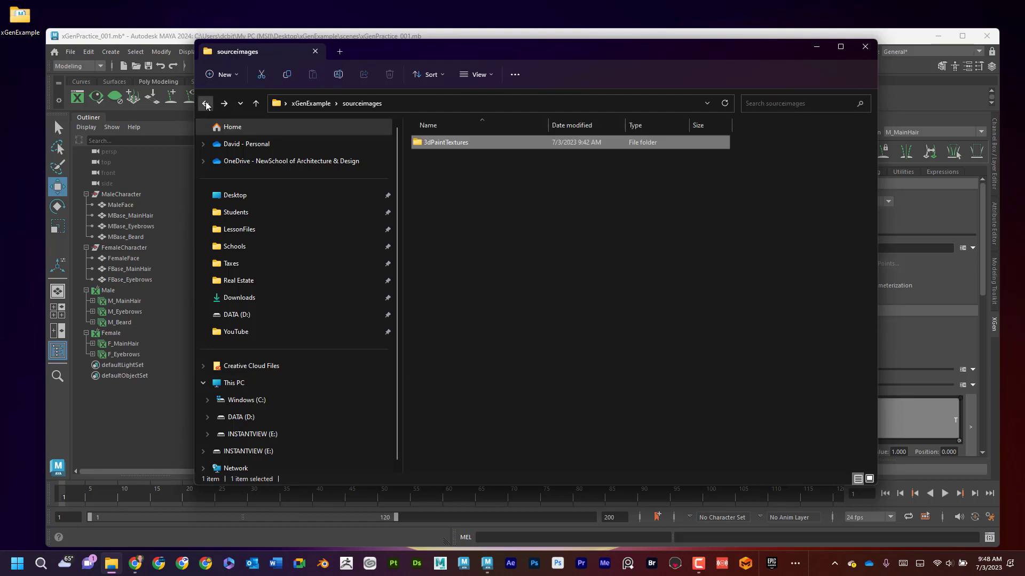
pyautogui.click(205, 103)
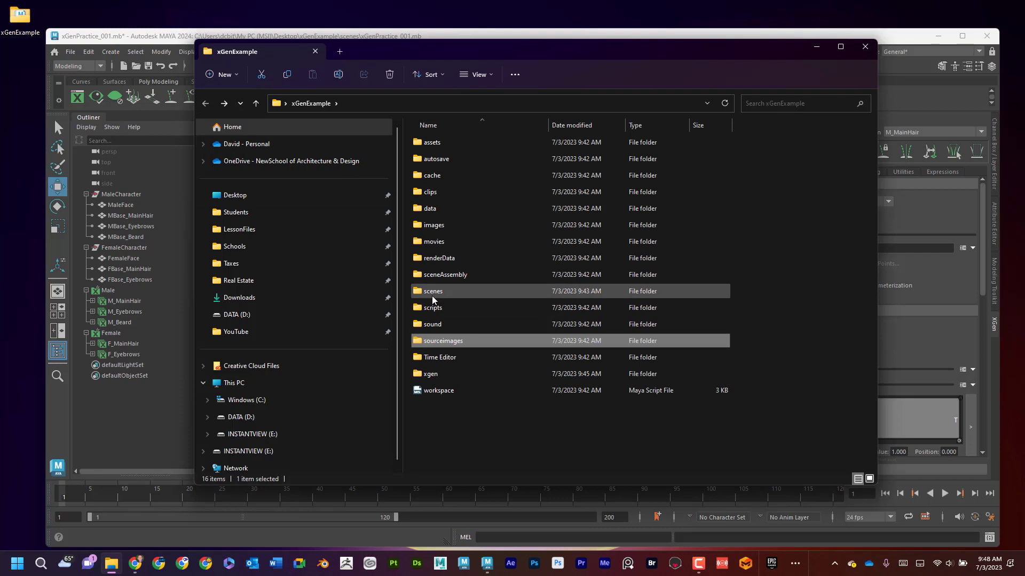
pyautogui.doubleClick(433, 291)
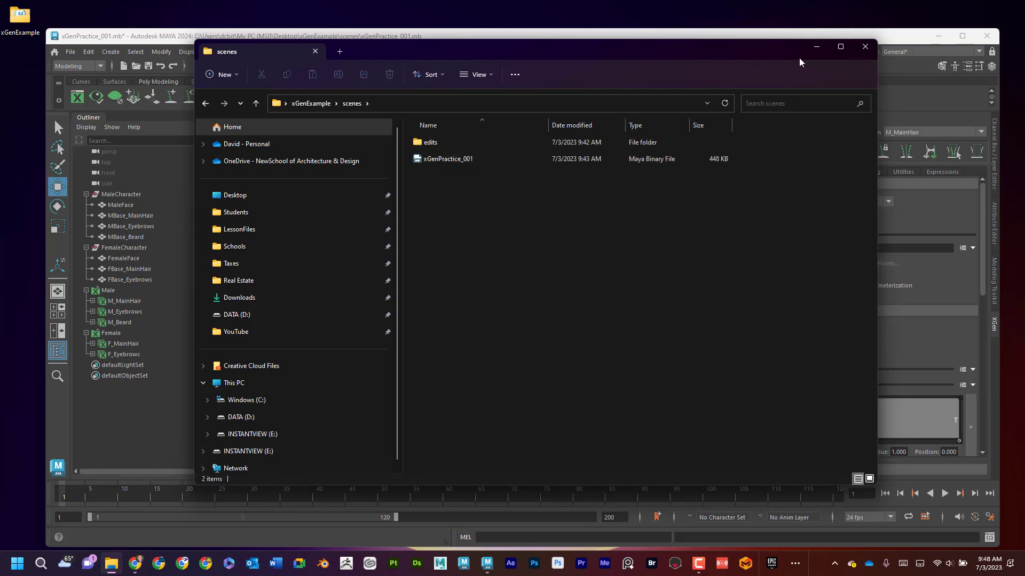
pyautogui.click(864, 47)
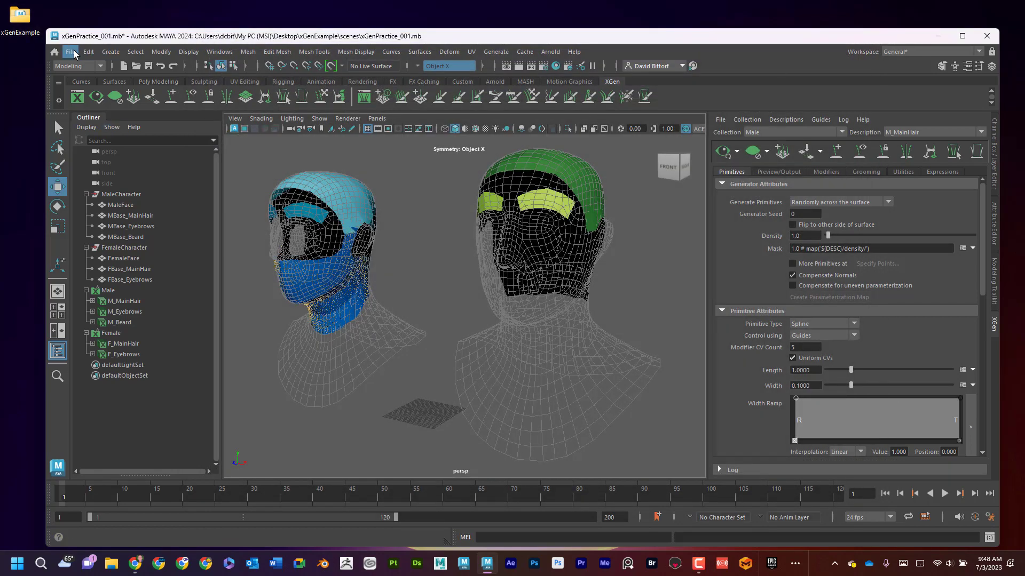
# Save the scene as xGenPractice_002.mb in the scenes folder.
pyautogui.click(70, 52)
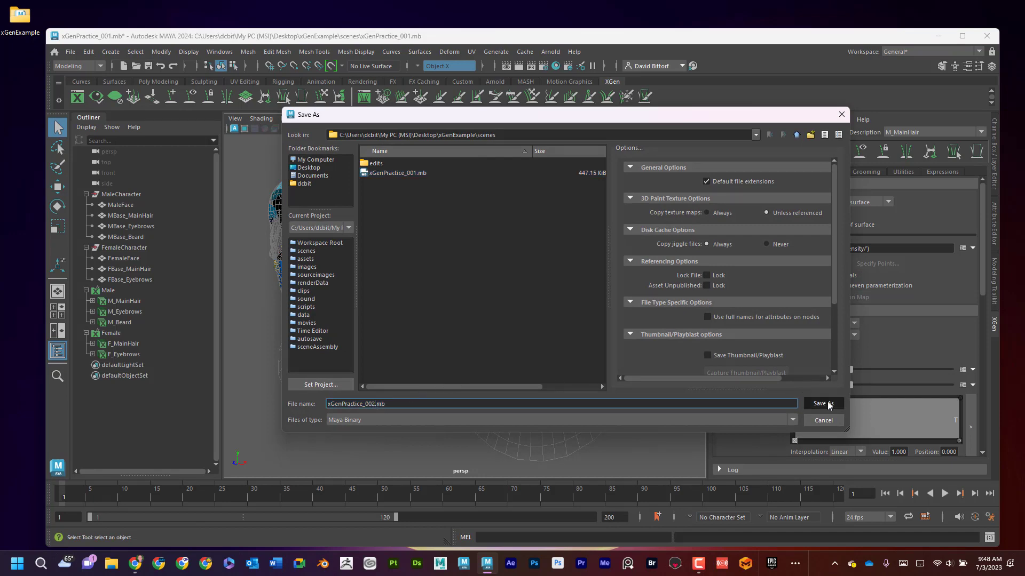
pyautogui.click(822, 404)
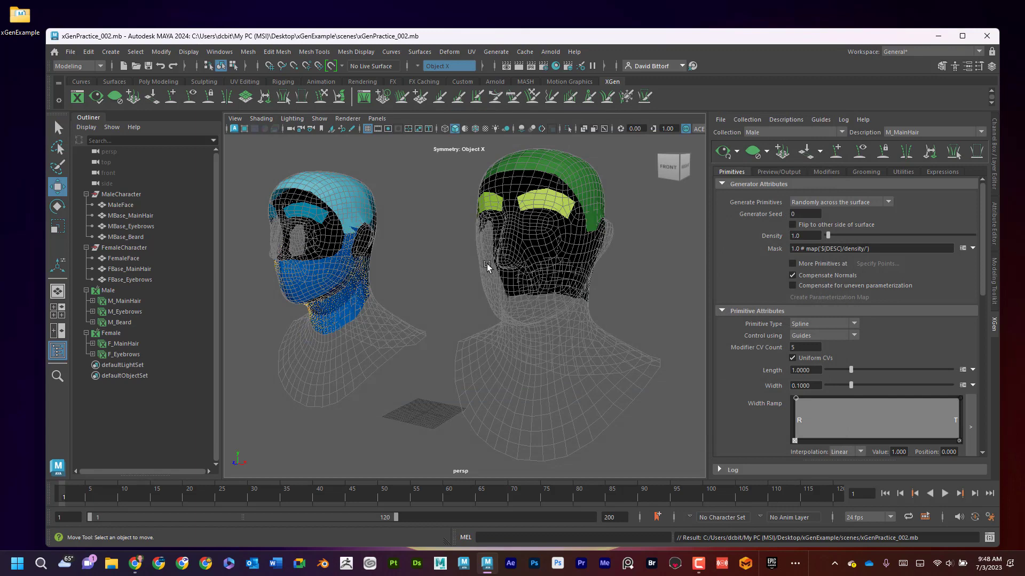